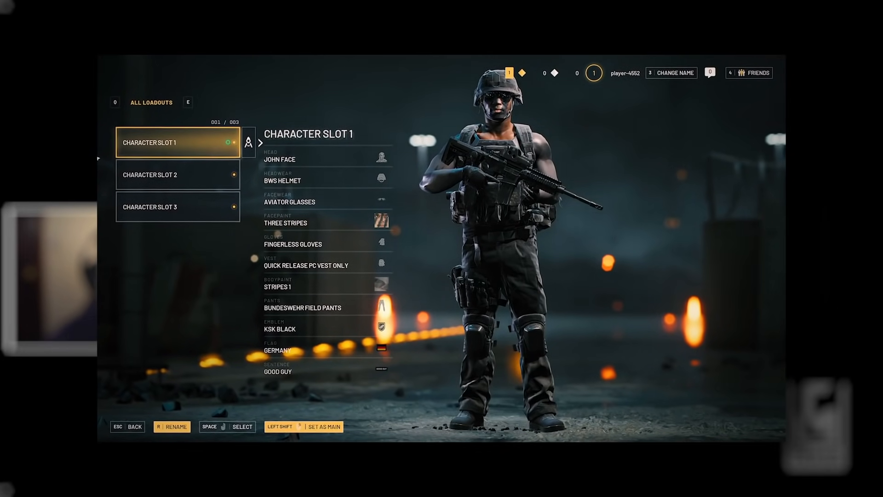
- Start the Battlefield 2042 trailer and play it through the EMG-X Scanner segment
{"action": "left_click", "coordinate": [178, 174]}
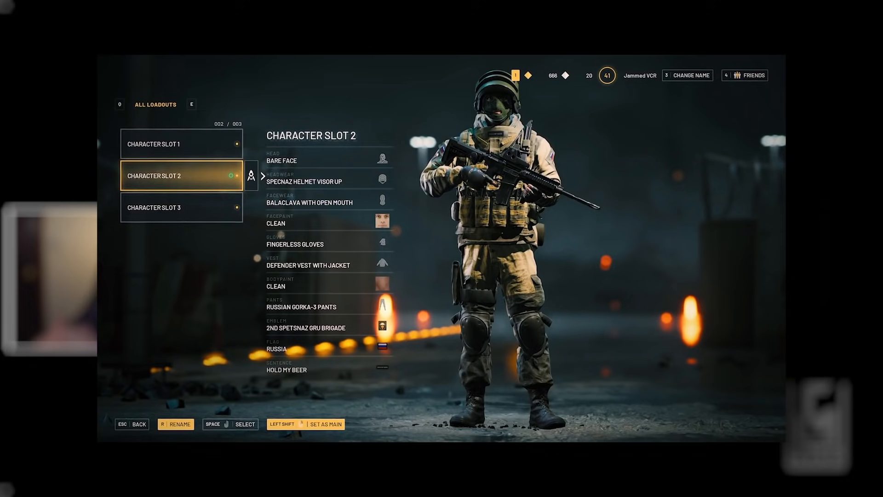
{"action": "left_click", "coordinate": [158, 207]}
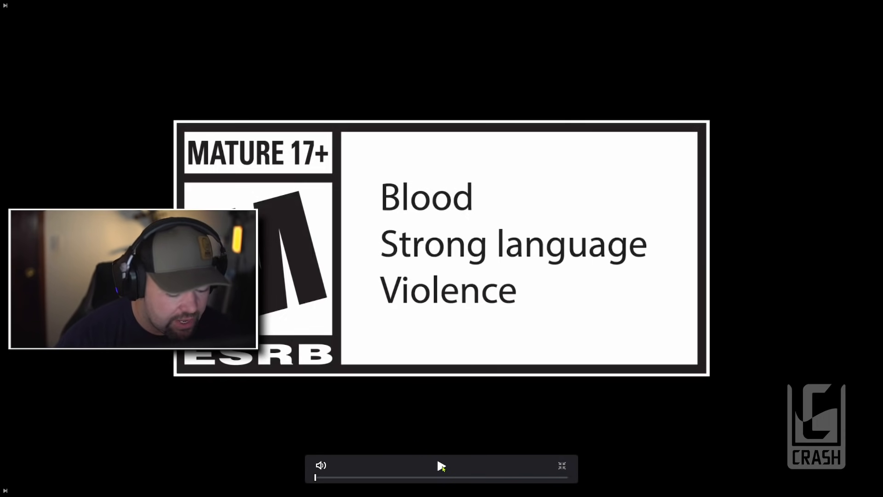
{"action": "left_click", "coordinate": [441, 466]}
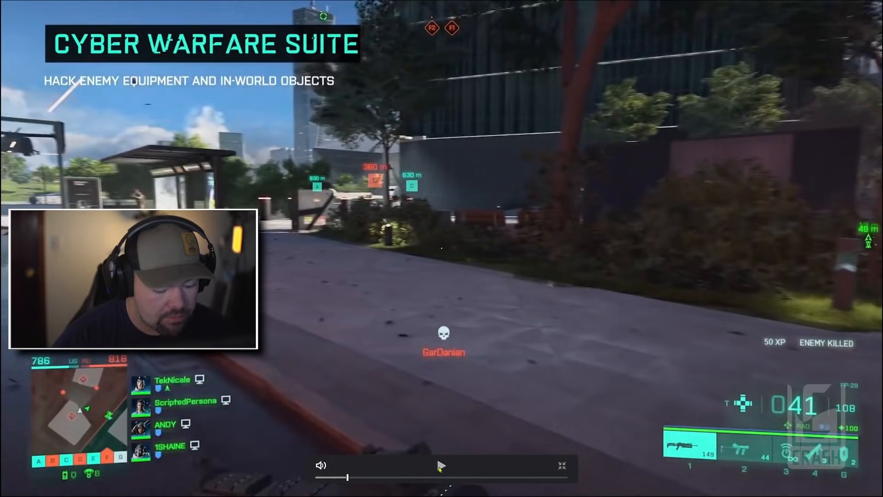
{"action": "left_click", "coordinate": [441, 466]}
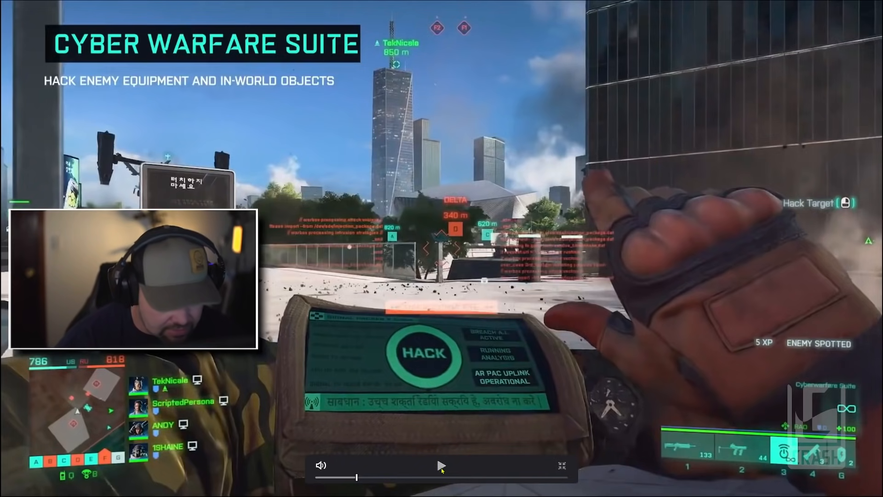
{"action": "left_click", "coordinate": [441, 465]}
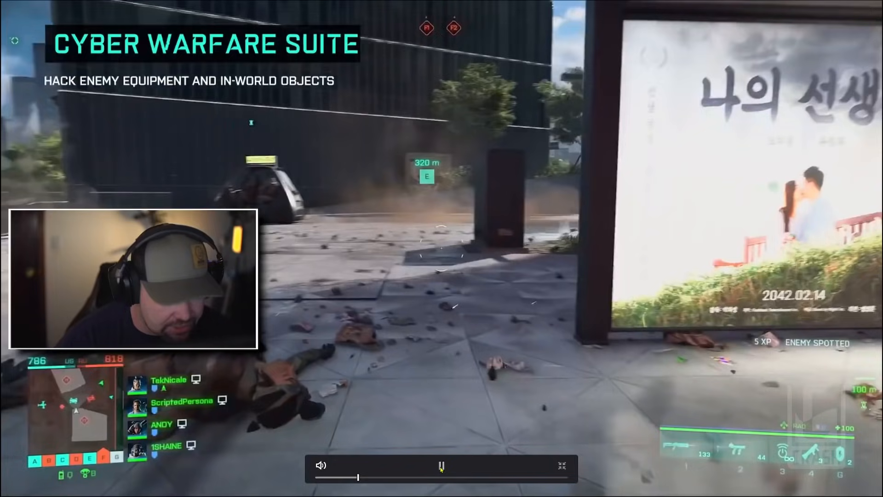
{"action": "left_click", "coordinate": [441, 466]}
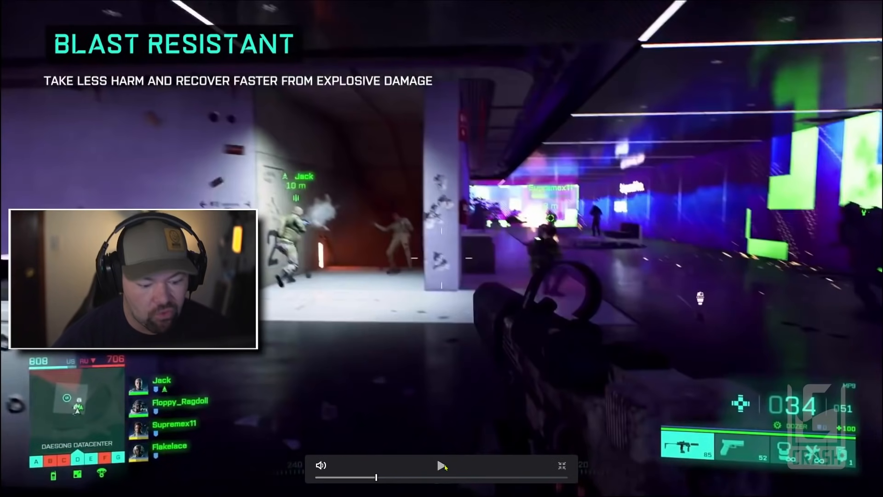
{"action": "left_click", "coordinate": [443, 465]}
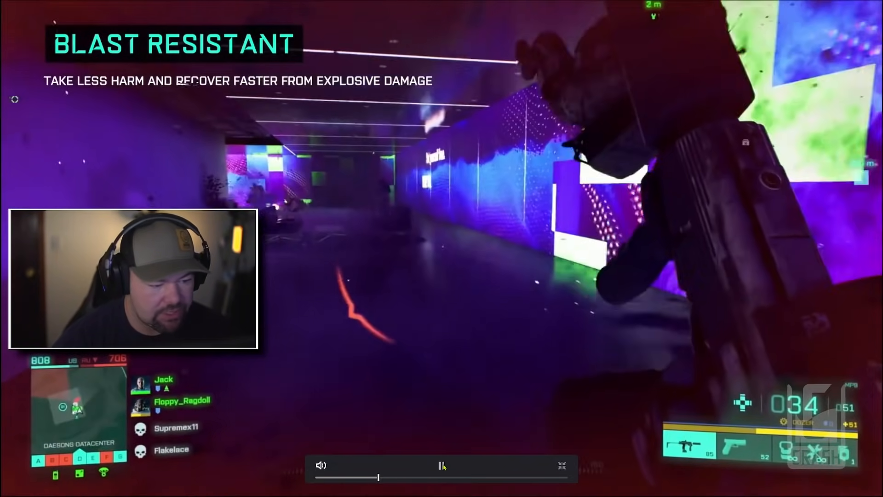
{"action": "left_click", "coordinate": [442, 465]}
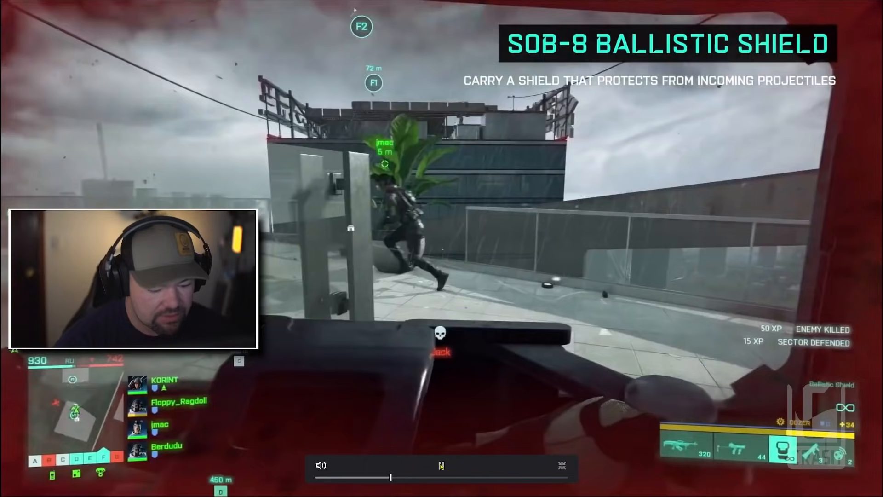
{"action": "left_click", "coordinate": [443, 466]}
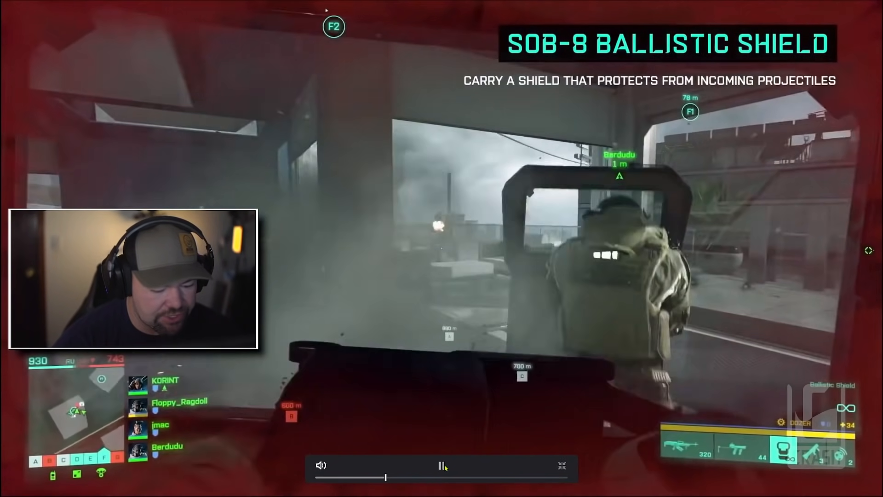
{"action": "left_click", "coordinate": [443, 466]}
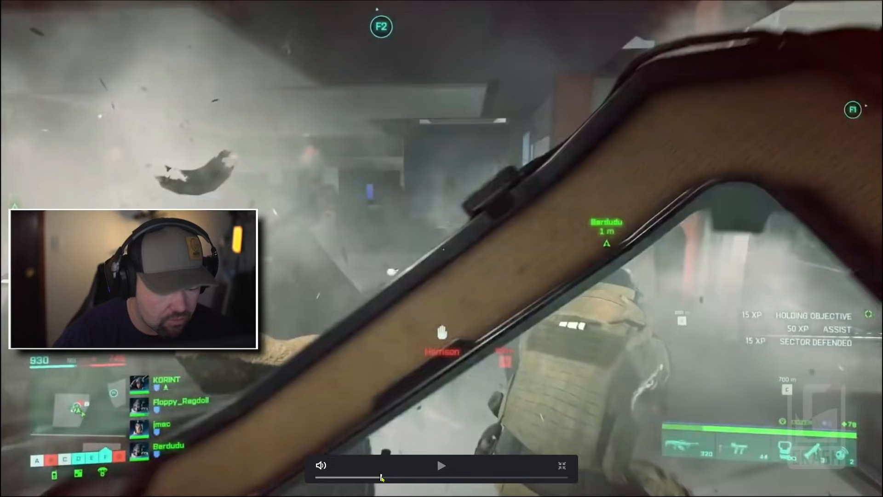
{"action": "left_click", "coordinate": [441, 466]}
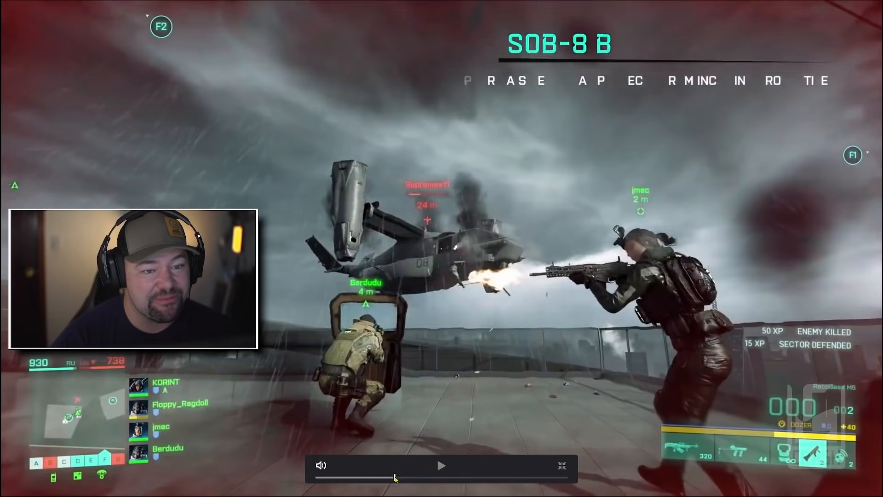
{"action": "left_click", "coordinate": [441, 466]}
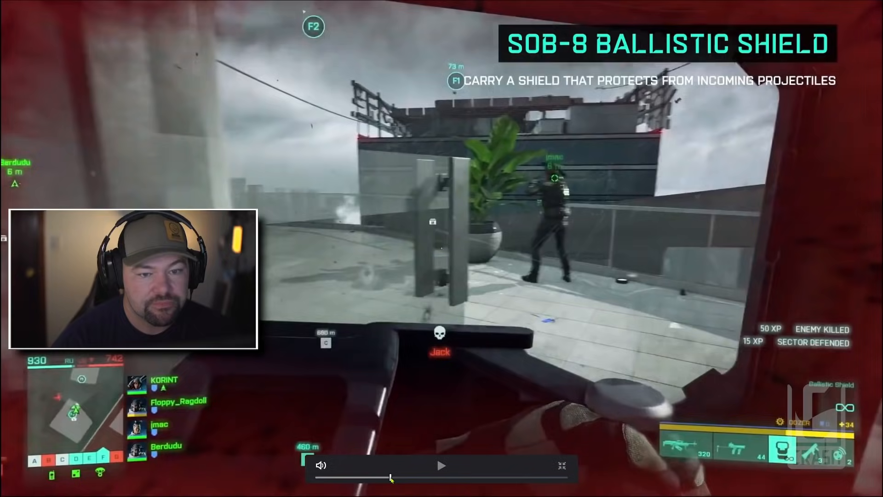
- Keep the trailer playing through the character showcase to its November 19, 2021 release end card
{"action": "left_click", "coordinate": [441, 466]}
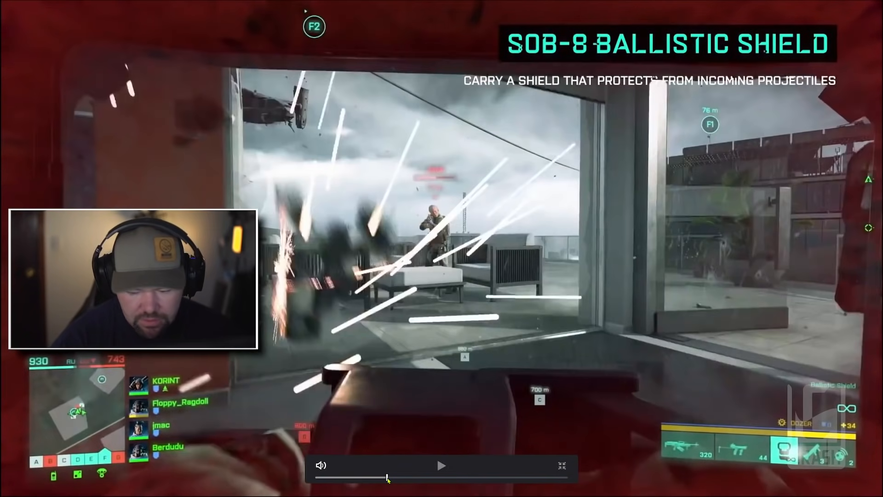
{"action": "left_click", "coordinate": [441, 466]}
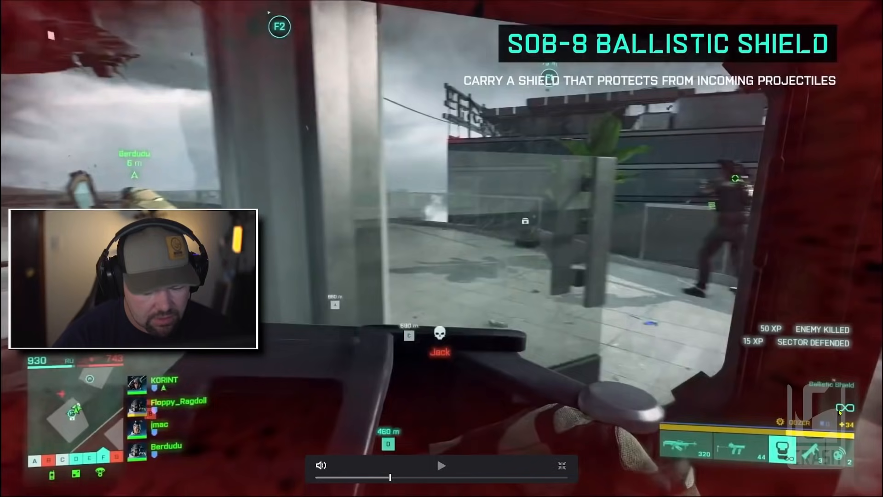
{"action": "left_click", "coordinate": [441, 465]}
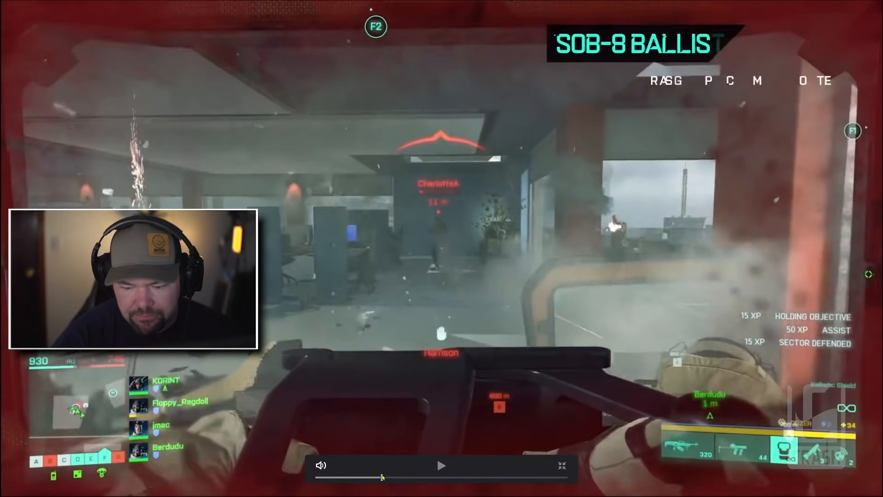
{"action": "left_click", "coordinate": [441, 466]}
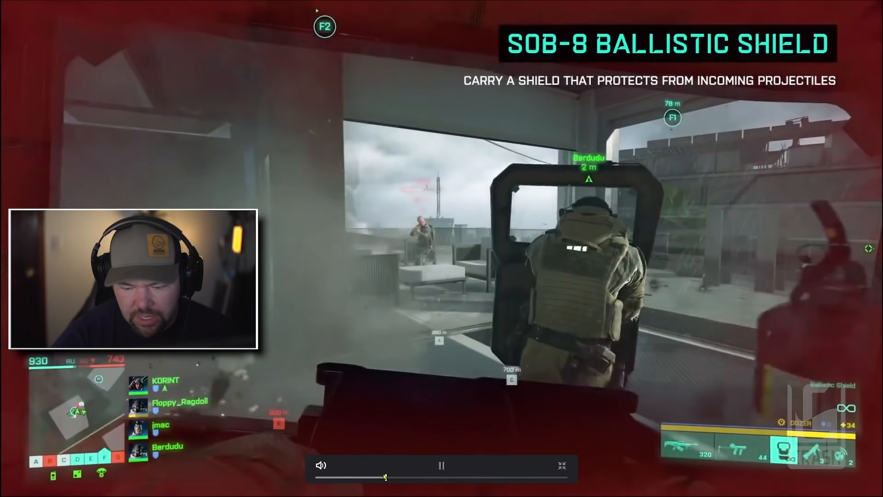
{"action": "left_click", "coordinate": [441, 465]}
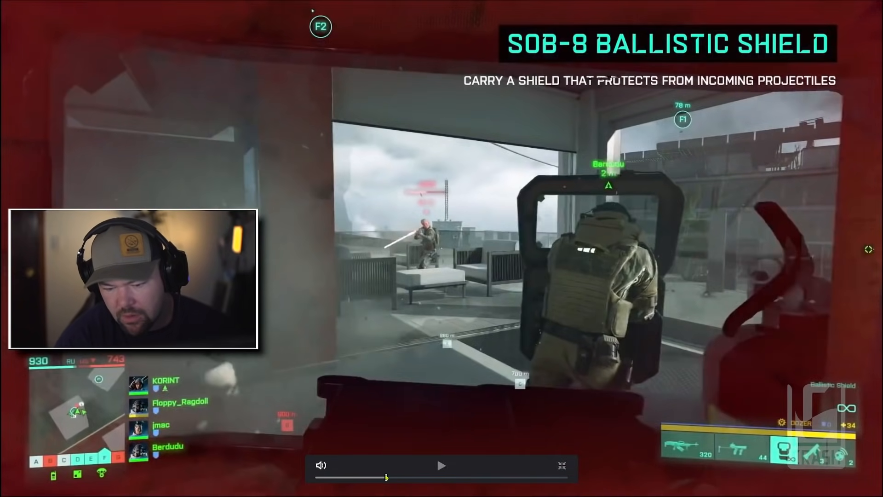
{"action": "left_click", "coordinate": [441, 466]}
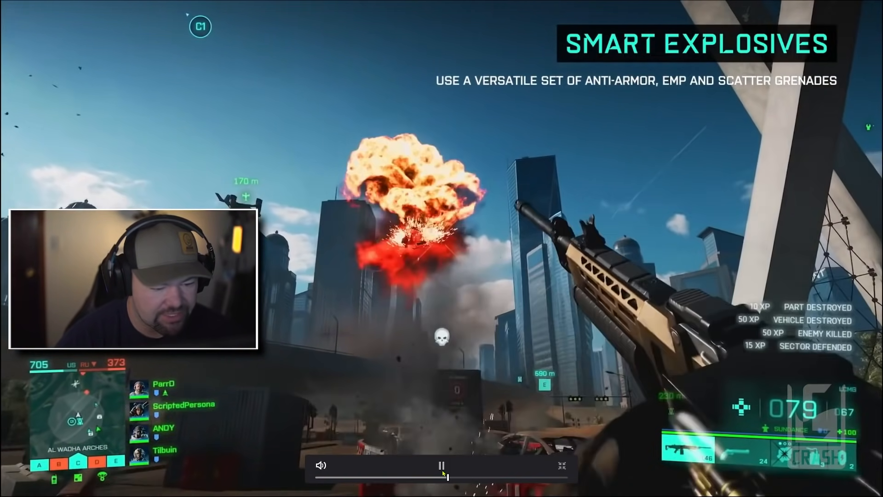
{"action": "left_click", "coordinate": [442, 466]}
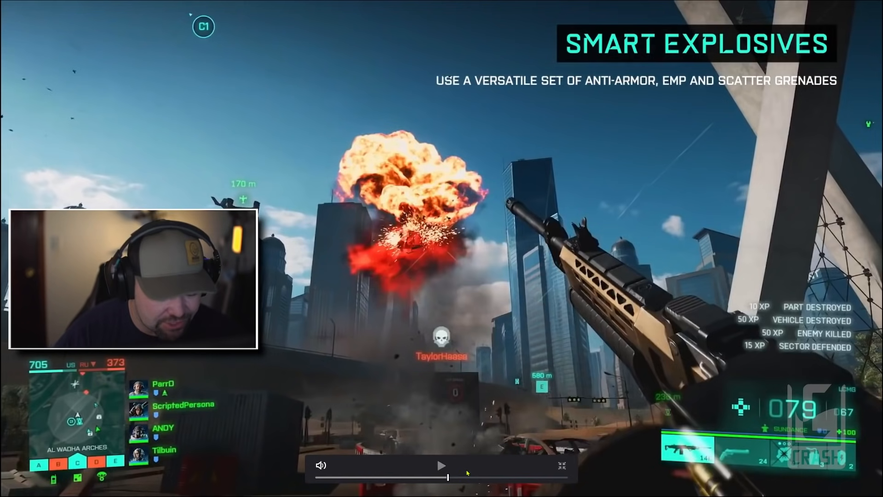
{"action": "left_click", "coordinate": [441, 466]}
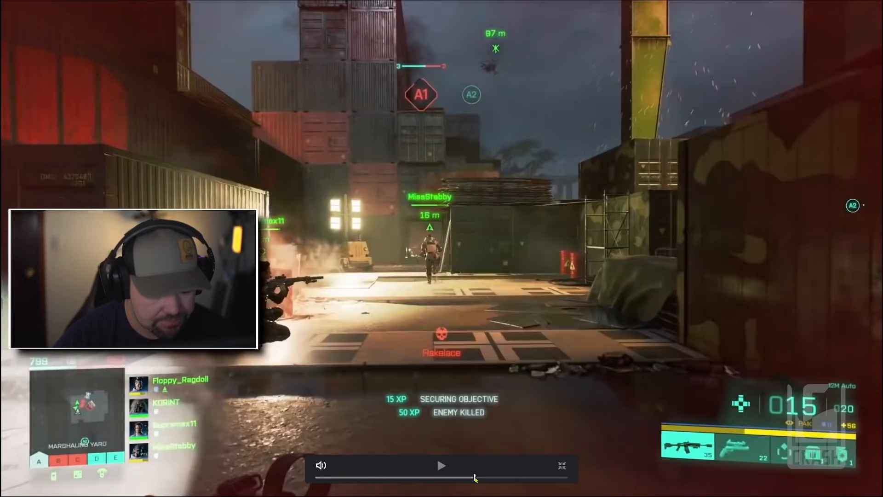
{"action": "left_click", "coordinate": [441, 465]}
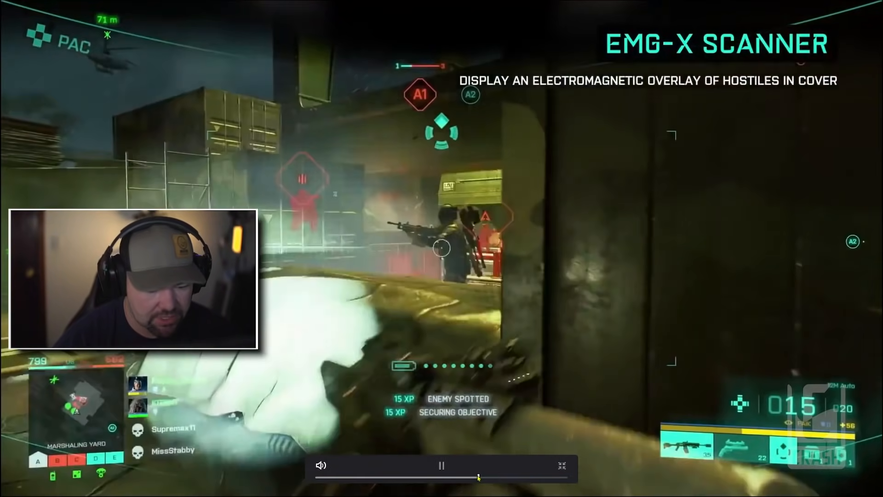
{"action": "left_click", "coordinate": [442, 466]}
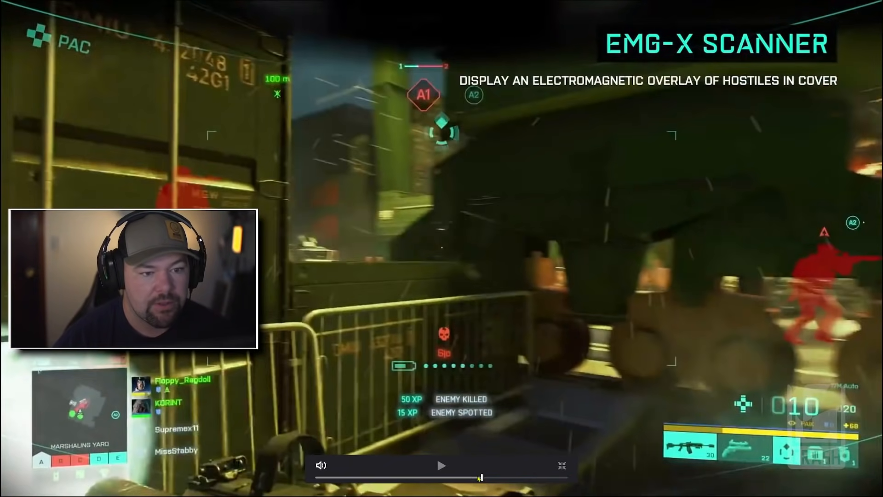
{"action": "left_click", "coordinate": [440, 466]}
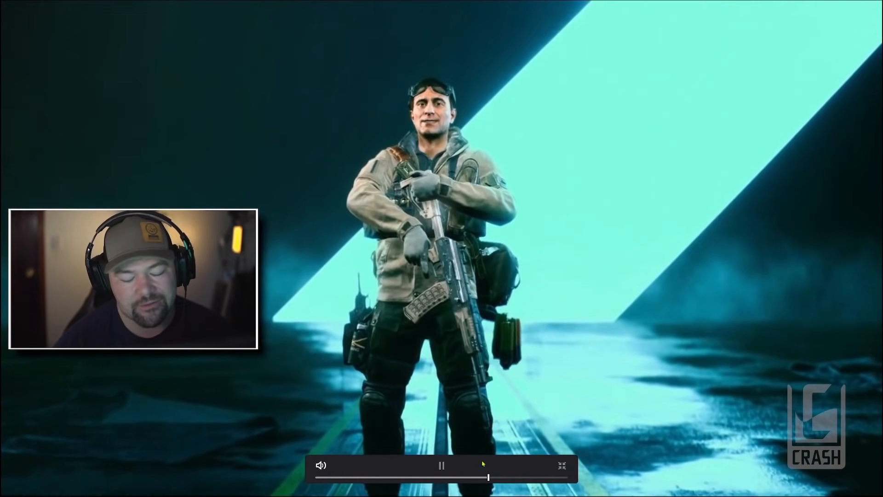
{"action": "left_click", "coordinate": [440, 465]}
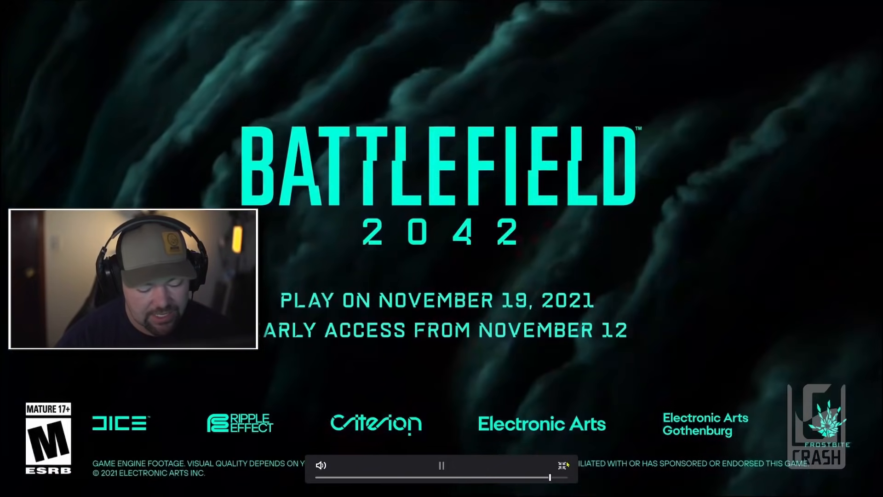
- Close the finished trailer and return to the Battlefield Briefing open beta article
{"action": "left_click", "coordinate": [442, 466]}
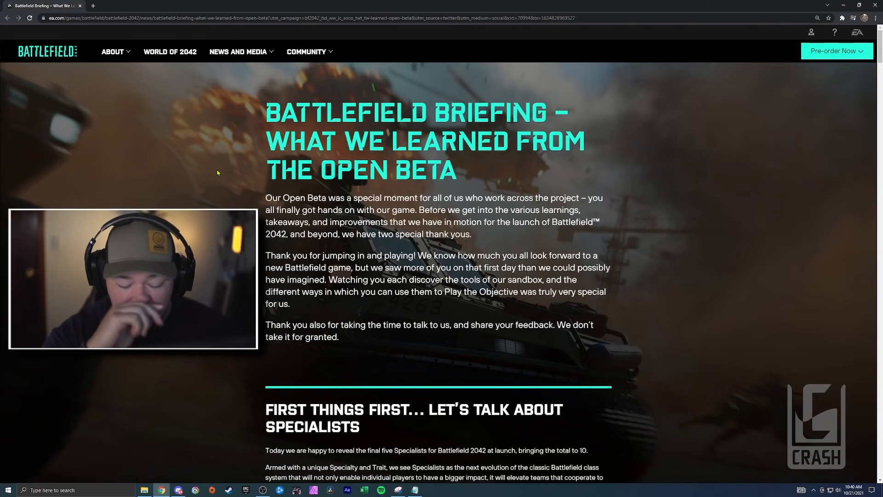
- Read down past Specialists and What We Learned in the Open Beta to the Orbital hotspot map
{"action": "scroll", "scroll_direction": "down", "scroll_amount": 3}
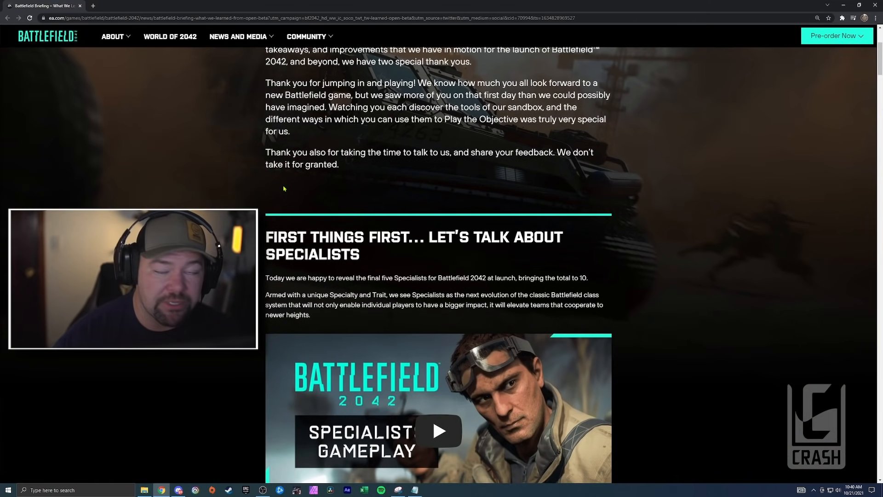
{"action": "scroll", "scroll_direction": "down", "scroll_amount": 3}
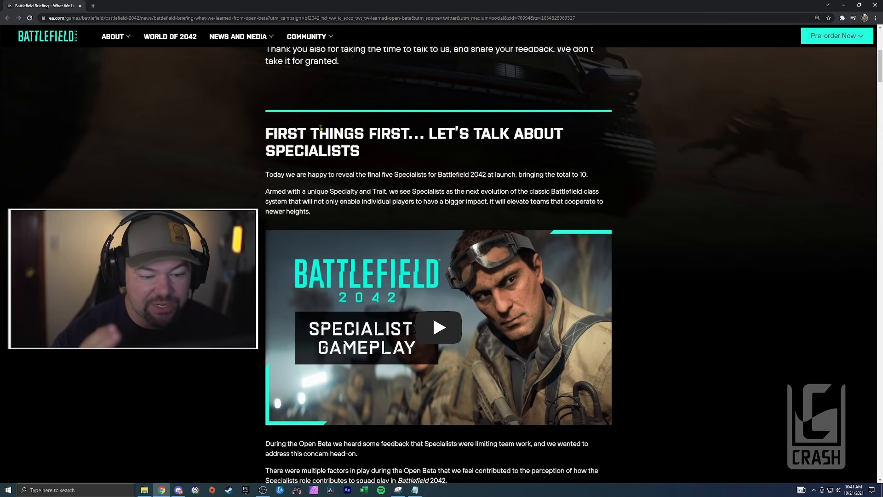
{"action": "scroll", "scroll_direction": "down", "scroll_amount": 3}
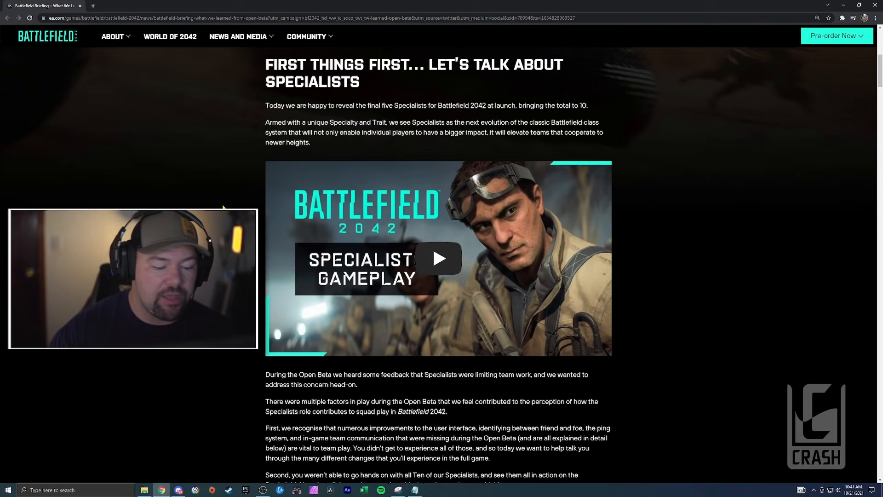
{"action": "scroll", "scroll_direction": "down", "scroll_amount": 3}
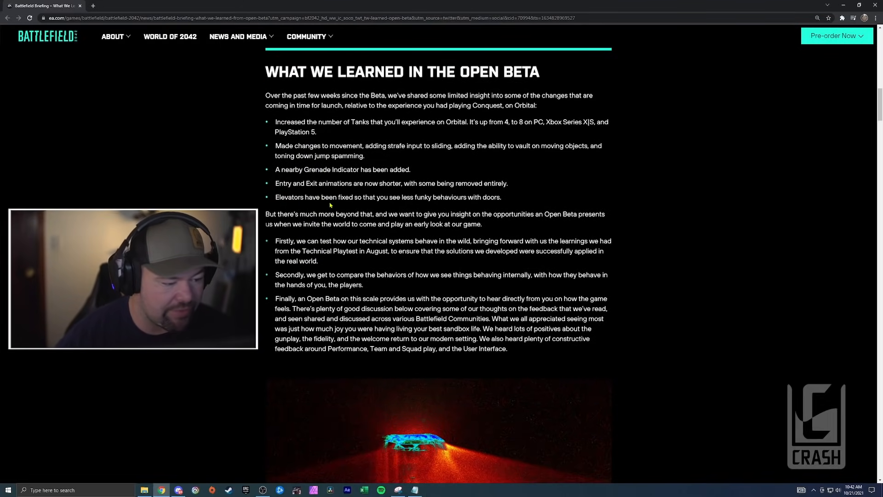
{"action": "scroll", "scroll_direction": "down", "scroll_amount": 3}
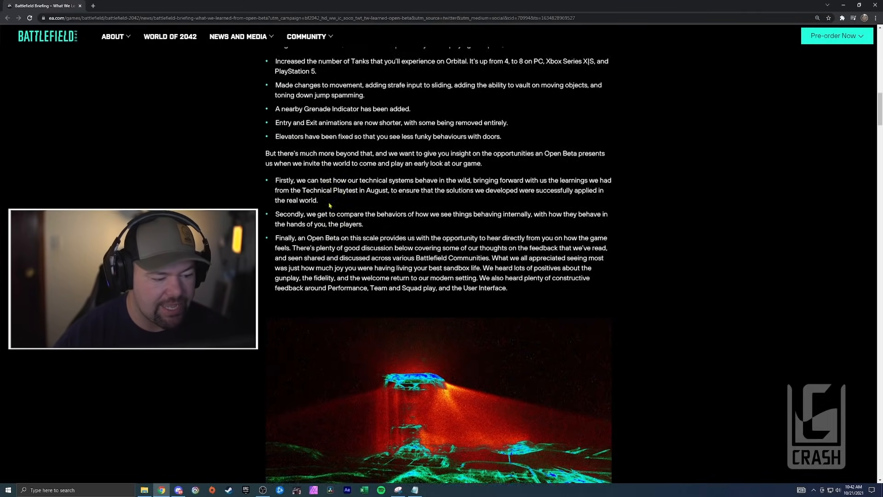
{"action": "scroll", "scroll_direction": "down", "scroll_amount": 3}
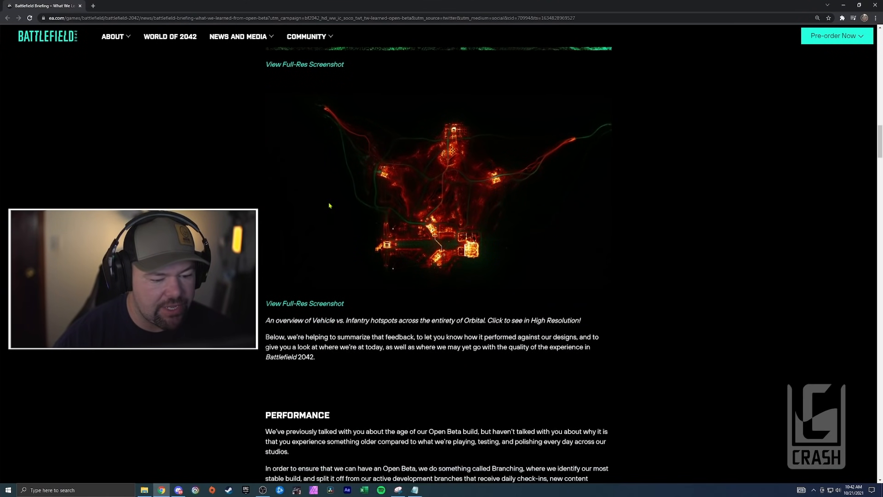
- Read through the Performance section on branching until the Servers heading appears
{"action": "scroll", "scroll_direction": "down", "scroll_amount": 3}
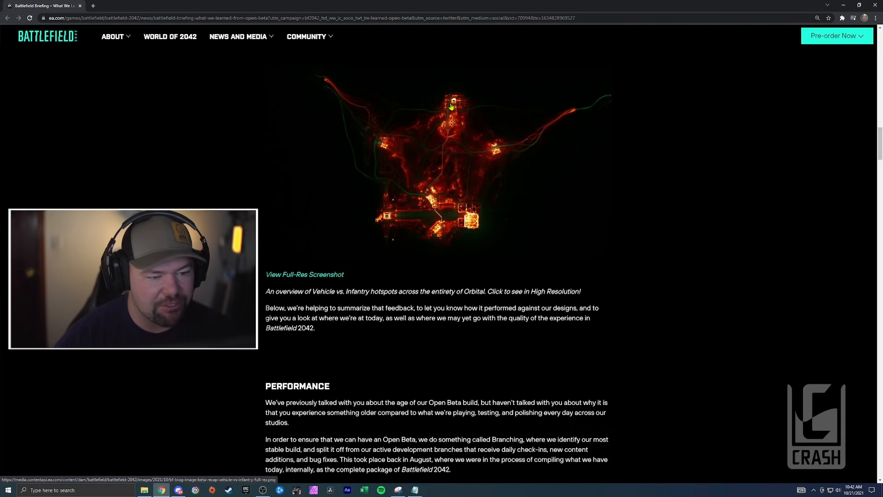
{"action": "mouse_move", "coordinate": [383, 186]}
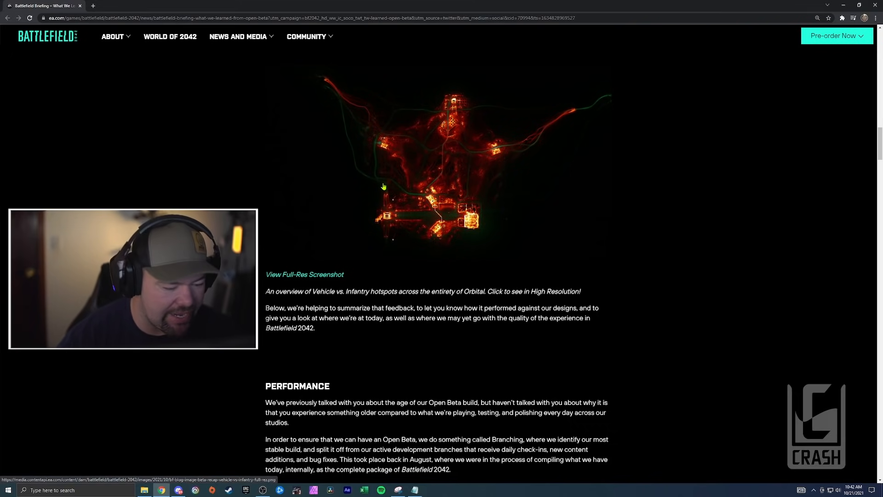
{"action": "scroll", "scroll_direction": "down", "scroll_amount": 3}
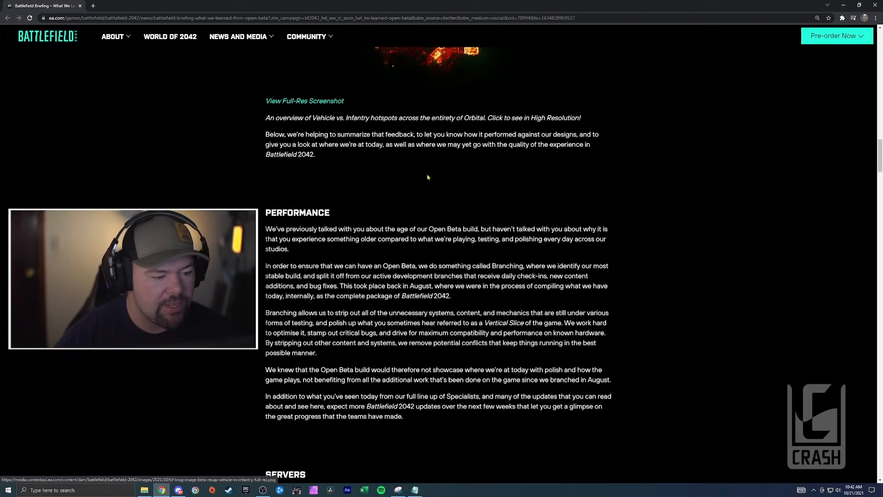
{"action": "scroll", "scroll_direction": "down", "scroll_amount": 3}
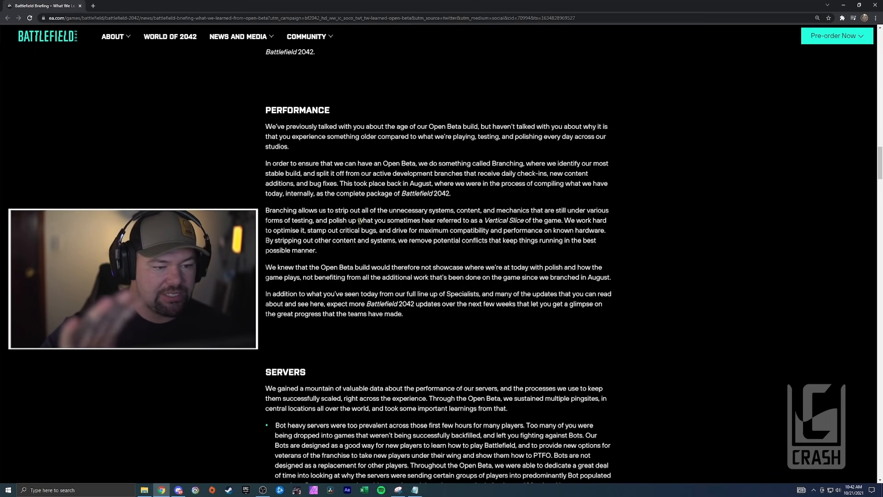
{"action": "scroll", "scroll_direction": "down", "scroll_amount": 3}
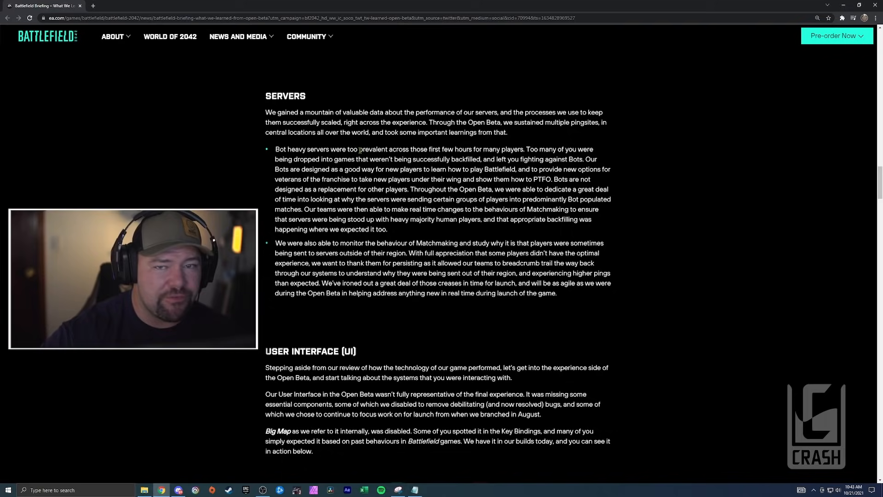
- Move past the Servers bullets to the User Interface (UI) heading and Big Map screenshot
{"action": "scroll", "scroll_direction": "down", "scroll_amount": 3}
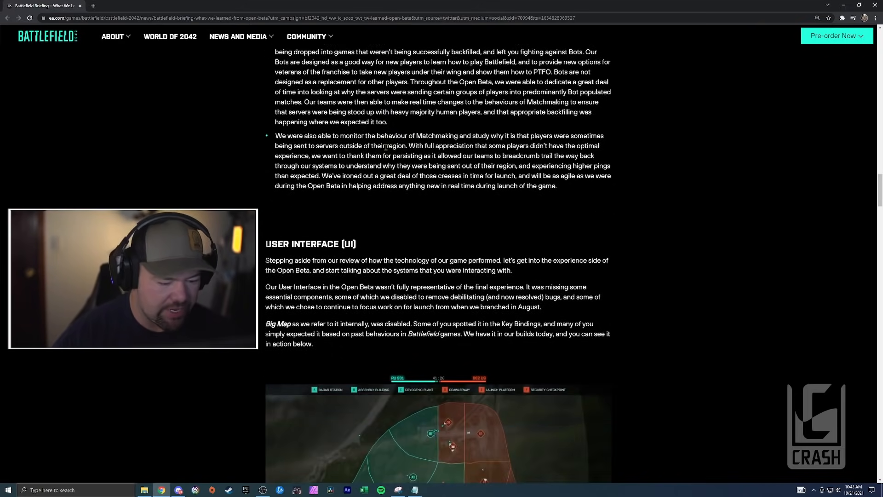
- Read past the Big Map screenshot and Commorose clip to the Compass, Ping System and Heads Up Display paragraphs
{"action": "scroll", "scroll_direction": "down", "scroll_amount": 3}
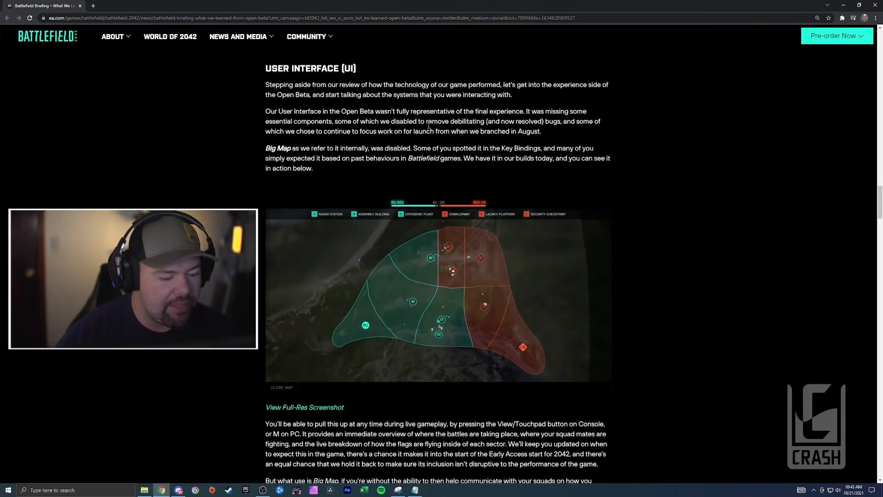
{"action": "scroll", "scroll_direction": "down", "scroll_amount": 3}
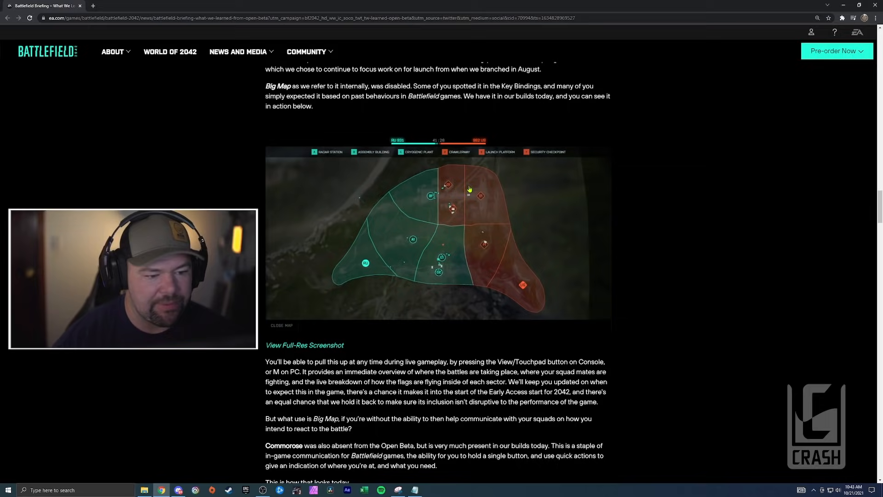
{"action": "scroll", "scroll_direction": "down", "scroll_amount": 3}
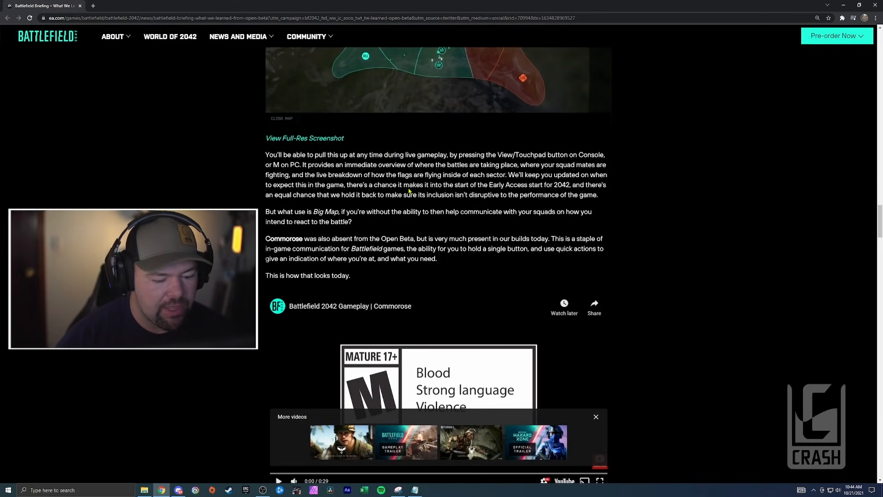
{"action": "scroll", "scroll_direction": "down", "scroll_amount": 3}
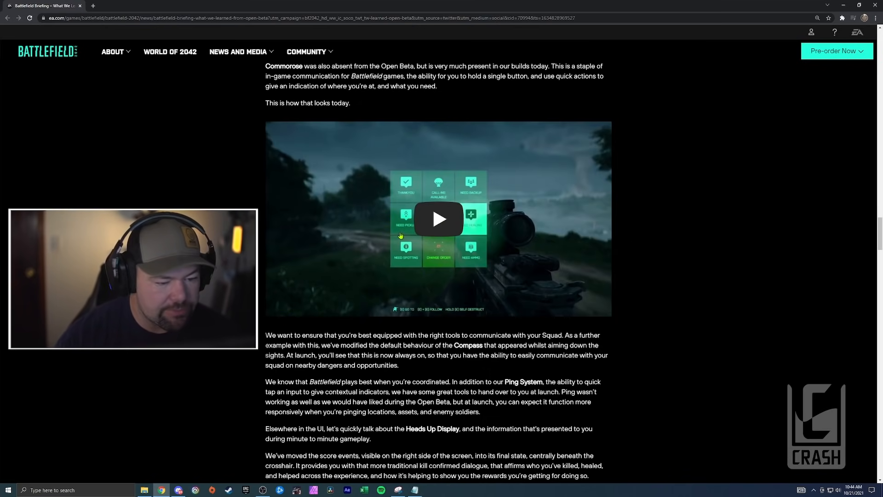
{"action": "scroll", "scroll_direction": "down", "scroll_amount": 3}
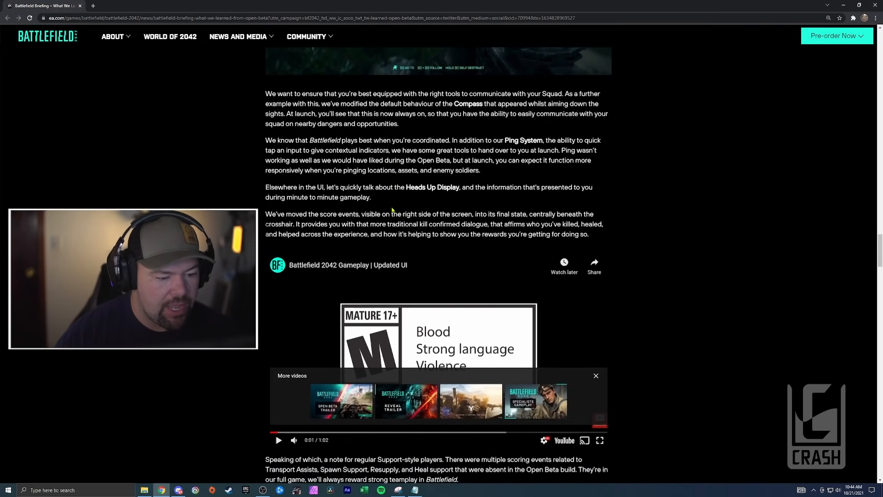
- Start the Battlefield 2042 Gameplay | Updated UI video and watch it full screen
{"action": "scroll", "scroll_direction": "down", "scroll_amount": 3}
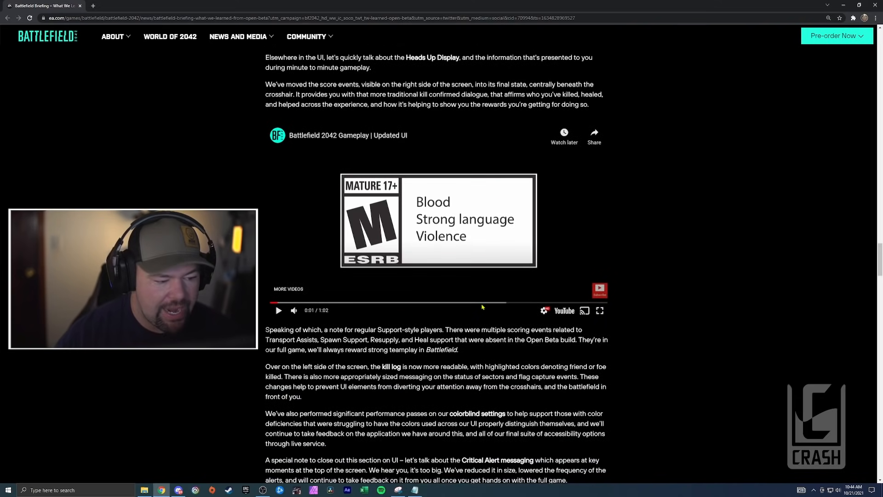
{"action": "scroll", "scroll_direction": "down", "scroll_amount": 3}
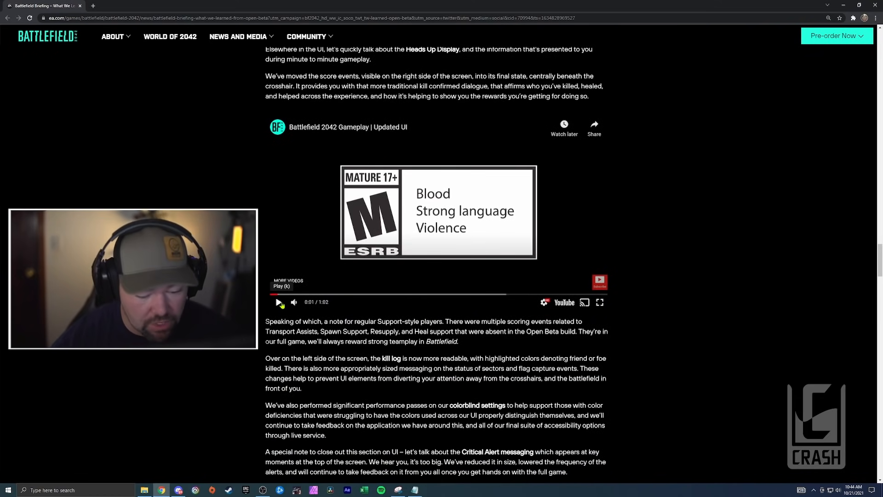
{"action": "left_click", "coordinate": [277, 302]}
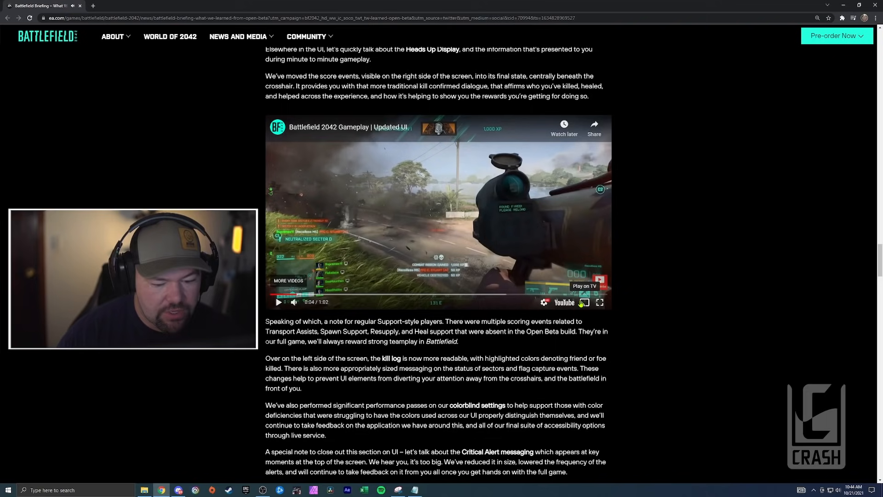
{"action": "left_click", "coordinate": [599, 303]}
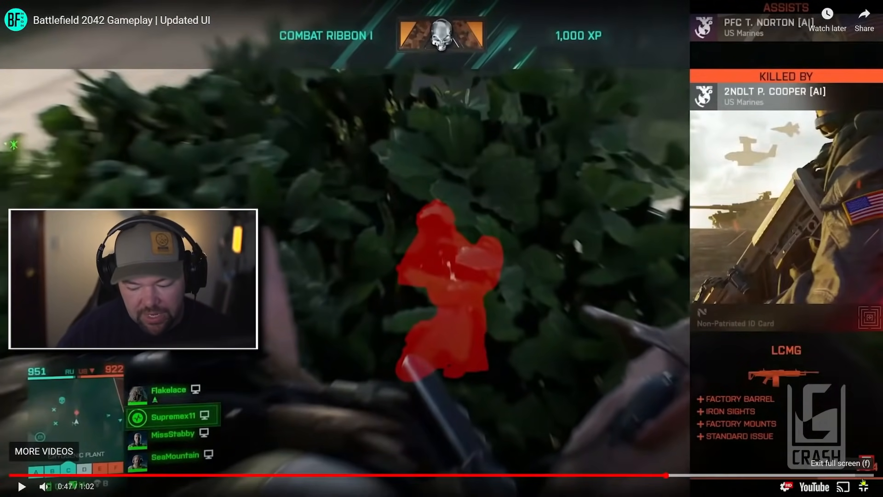
- Exit full screen so the Updated UI video sits back in the article at 0:47
{"action": "left_click", "coordinate": [851, 463]}
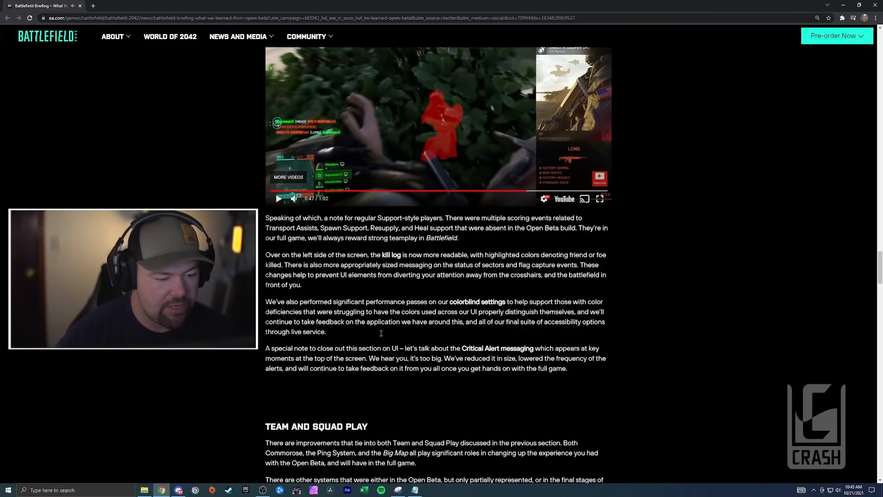
- Highlight the Team and Squad Play sentence about the first 4-6 hours of loadouts
{"action": "scroll", "scroll_direction": "down", "scroll_amount": 3}
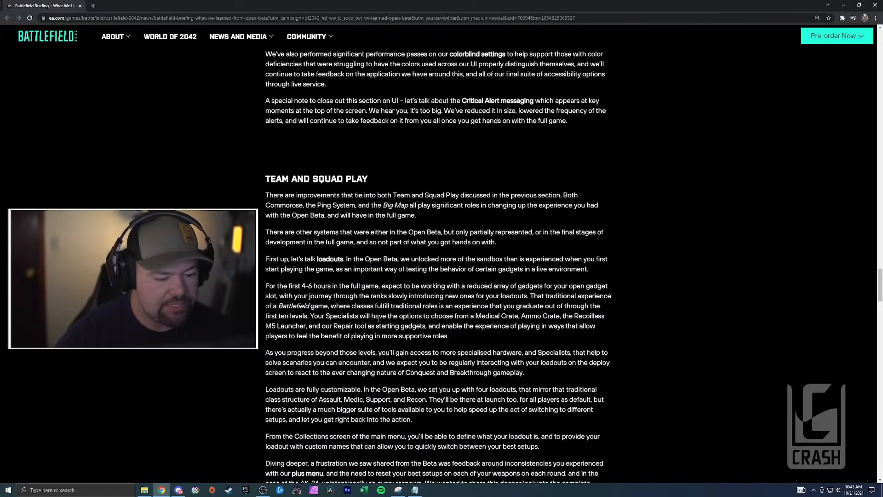
{"action": "scroll", "scroll_direction": "down", "scroll_amount": 3}
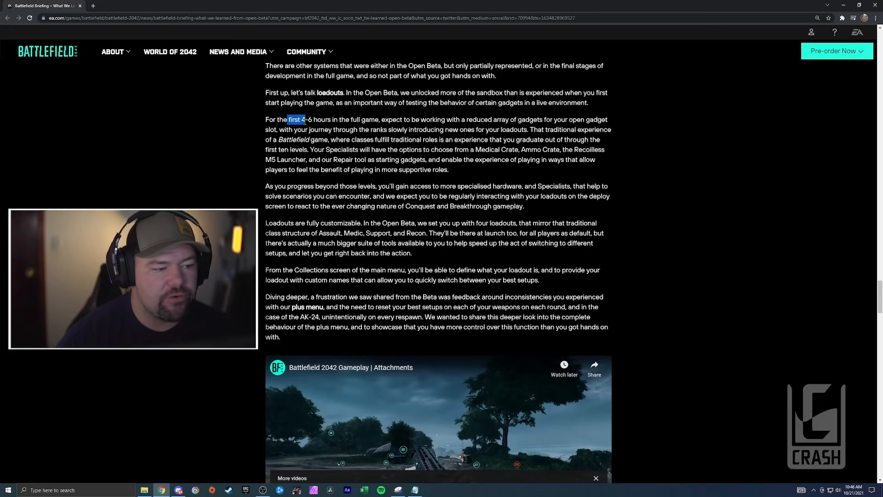
{"action": "left_click_drag", "start_coordinate": [287, 120], "coordinate": [490, 120]}
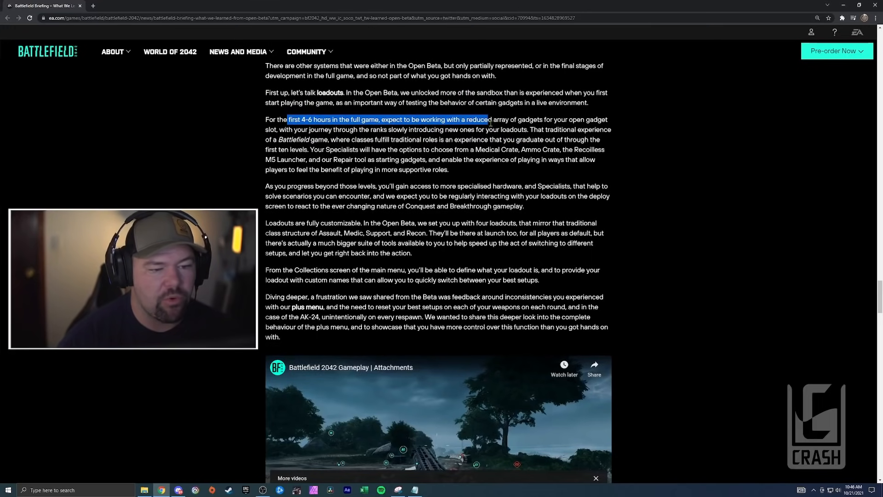
{"action": "left_click_drag", "start_coordinate": [486, 119], "coordinate": [516, 130]}
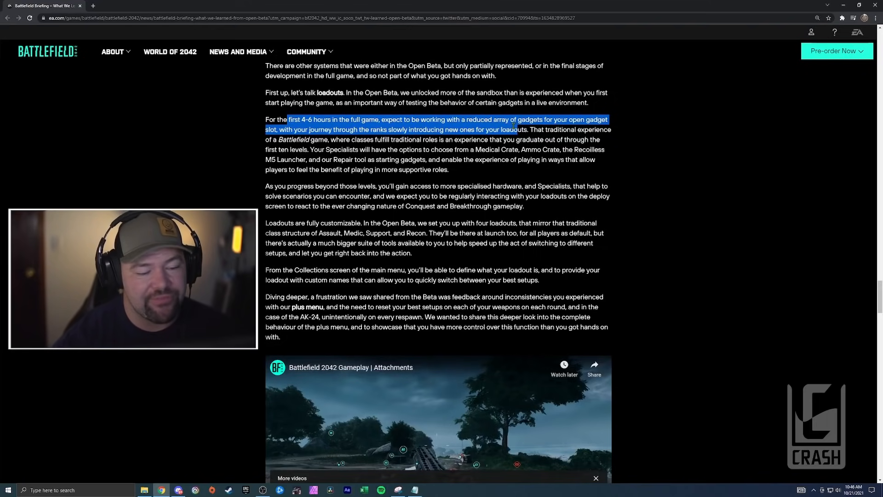
- Move down to the Attachments gameplay video embed at 0:00
{"action": "scroll", "scroll_direction": "down", "scroll_amount": 3}
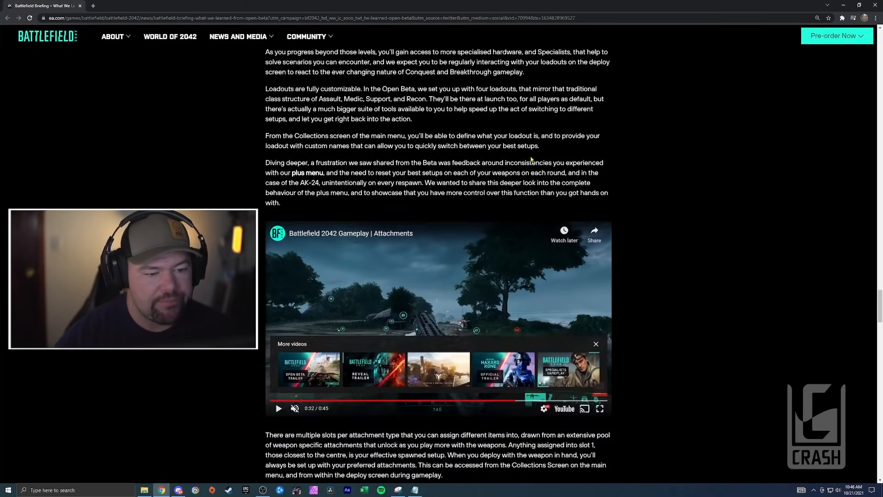
{"action": "scroll", "scroll_direction": "down", "scroll_amount": 3}
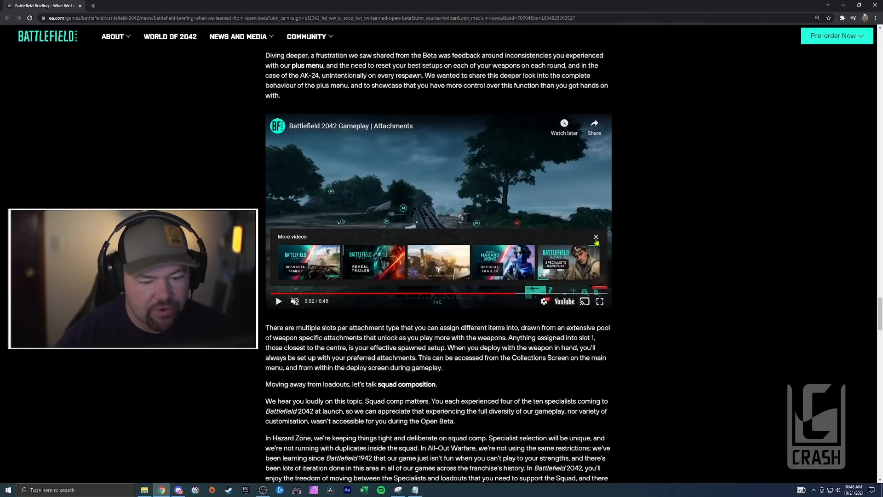
{"action": "scroll", "scroll_direction": "down", "scroll_amount": 3}
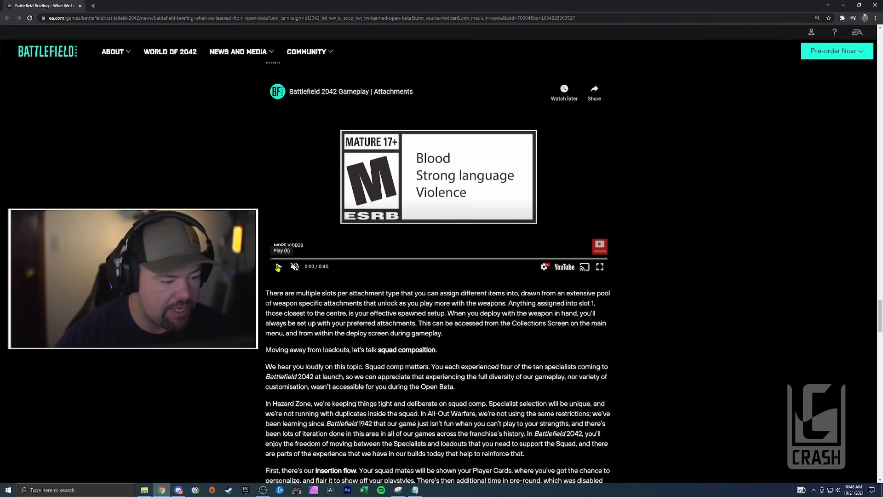
- Play the Attachments video full screen, then exit full screen and pause it at 0:32
{"action": "left_click", "coordinate": [599, 267]}
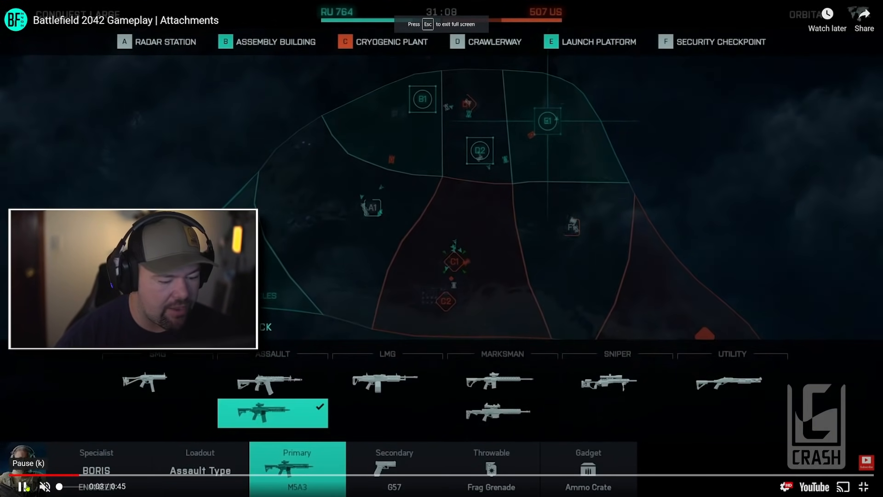
{"action": "left_click", "coordinate": [21, 486]}
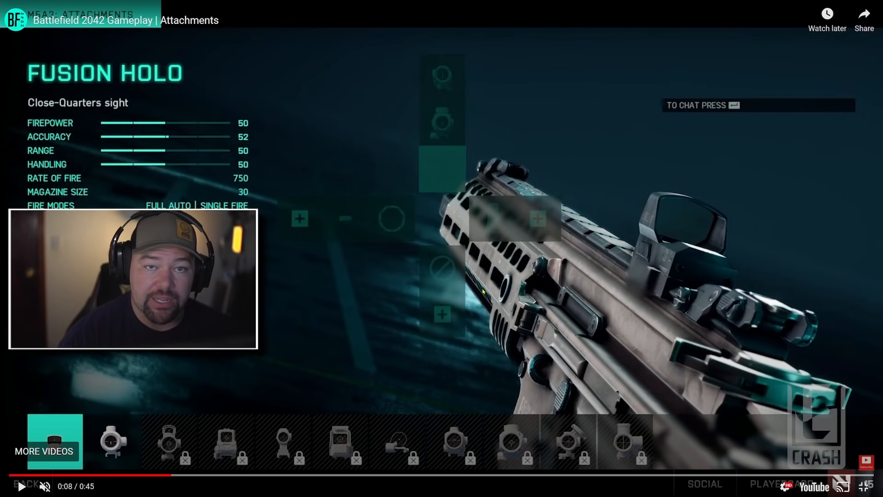
{"action": "mouse_move", "coordinate": [421, 223]}
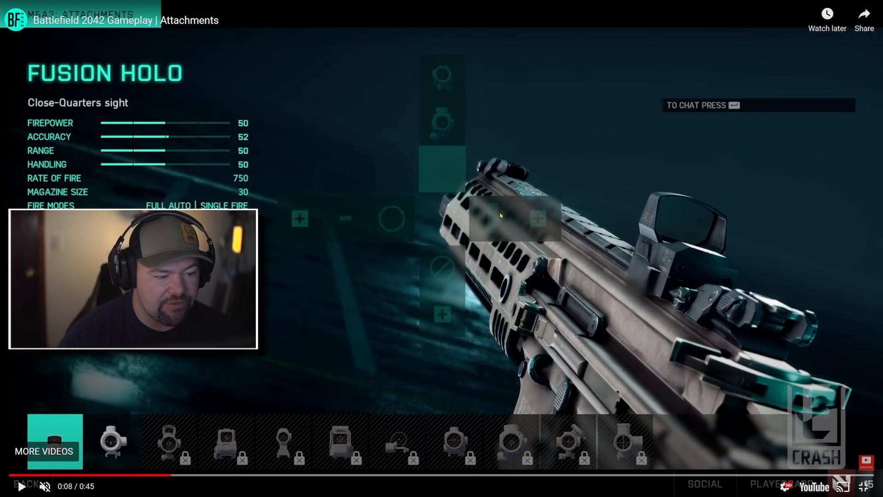
{"action": "mouse_move", "coordinate": [295, 227]}
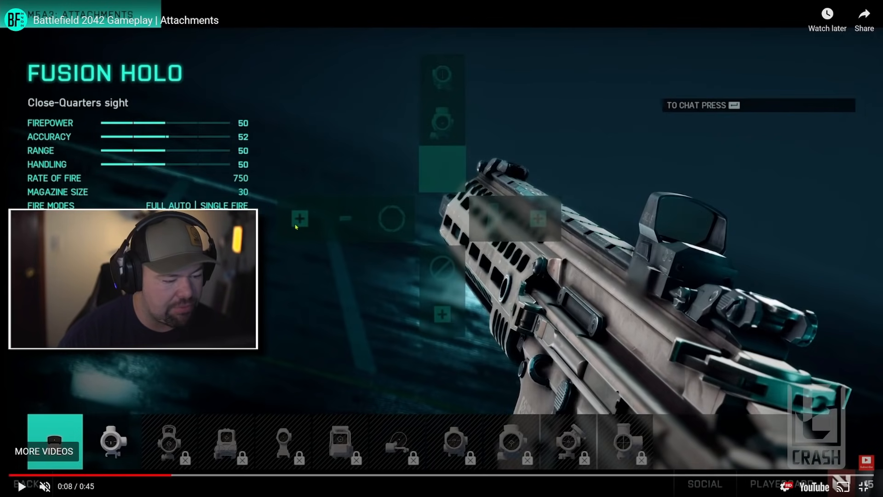
{"action": "mouse_move", "coordinate": [558, 230]}
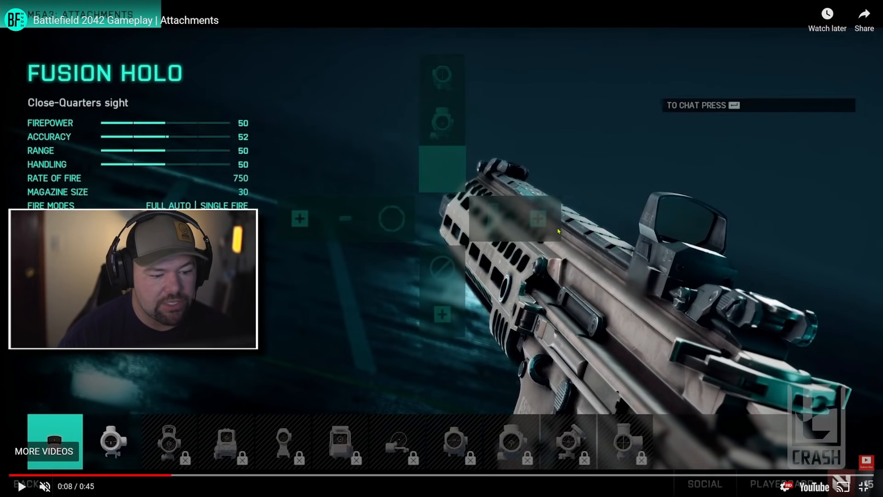
{"action": "mouse_move", "coordinate": [436, 207]}
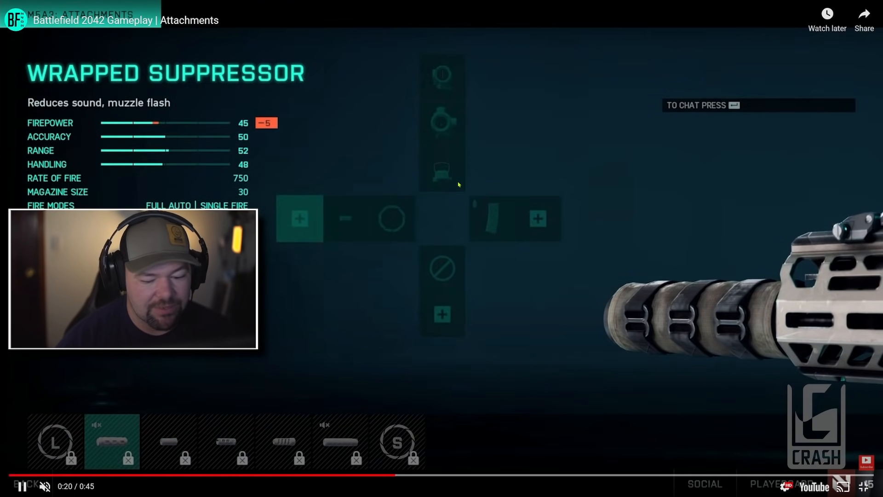
{"action": "left_click", "coordinate": [170, 440]}
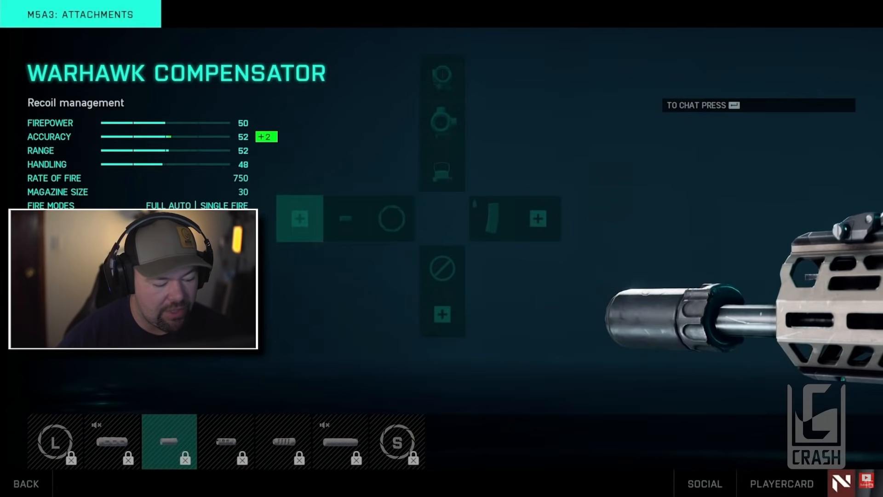
{"action": "left_click", "coordinate": [226, 441]}
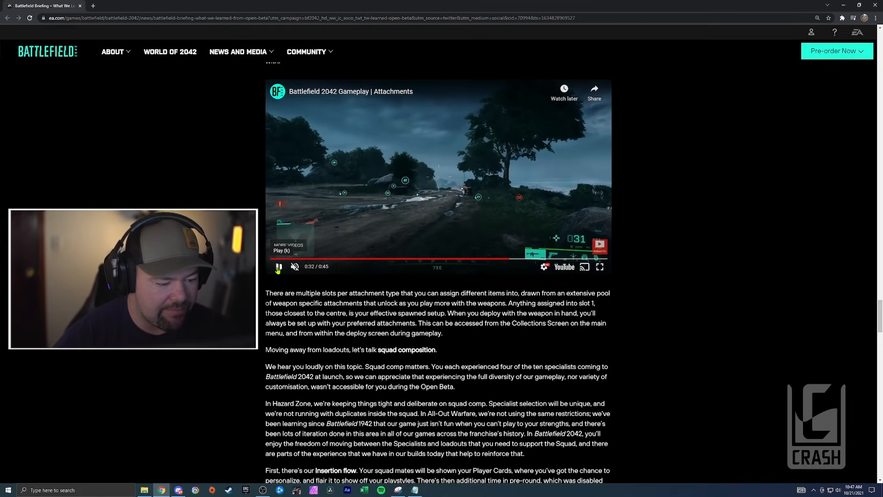
- Play the Insertion Flow gameplay video full screen, then leave full screen and pause it at 1:06
{"action": "scroll", "scroll_direction": "down", "scroll_amount": 3}
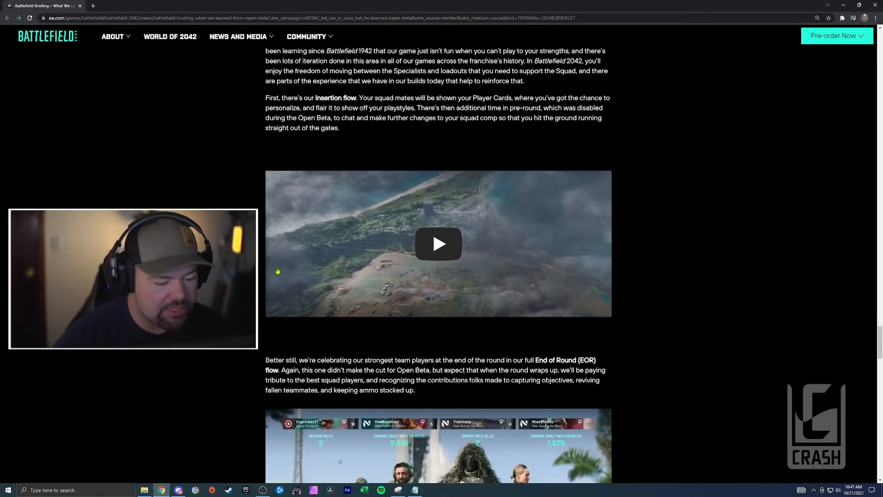
{"action": "scroll", "scroll_direction": "down", "scroll_amount": 3}
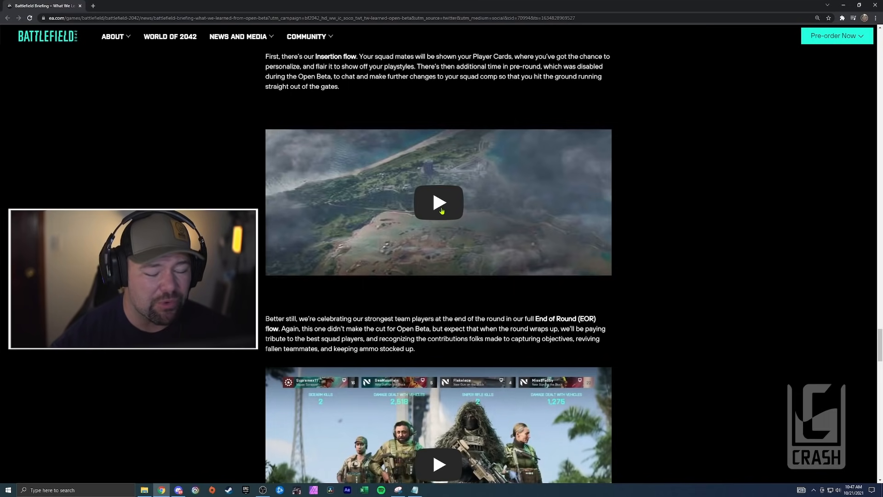
{"action": "left_click", "coordinate": [438, 202]}
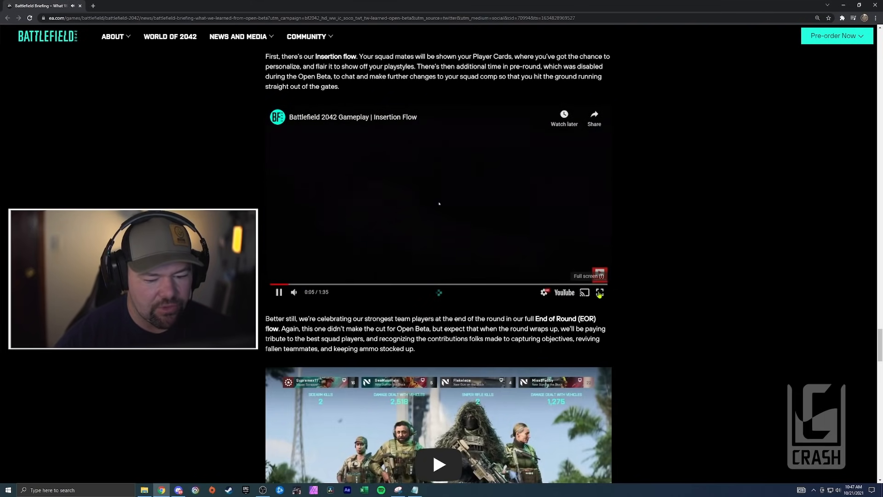
{"action": "left_click", "coordinate": [599, 292]}
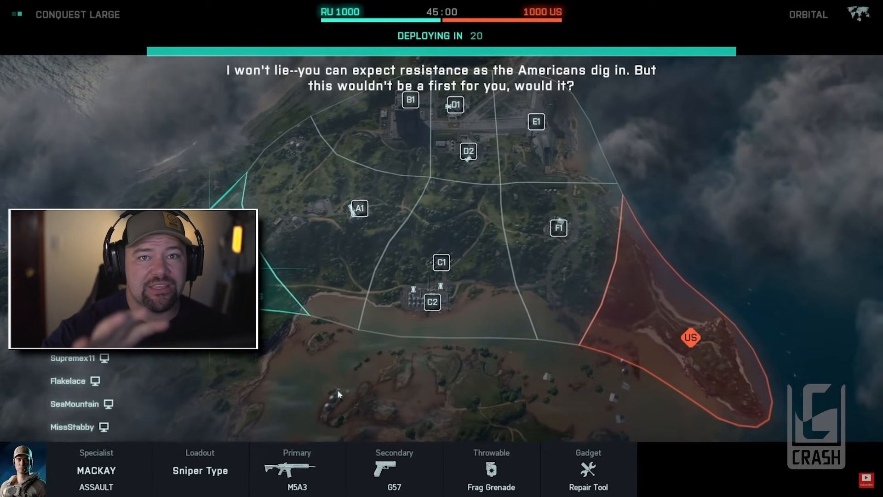
{"action": "left_click", "coordinate": [297, 468]}
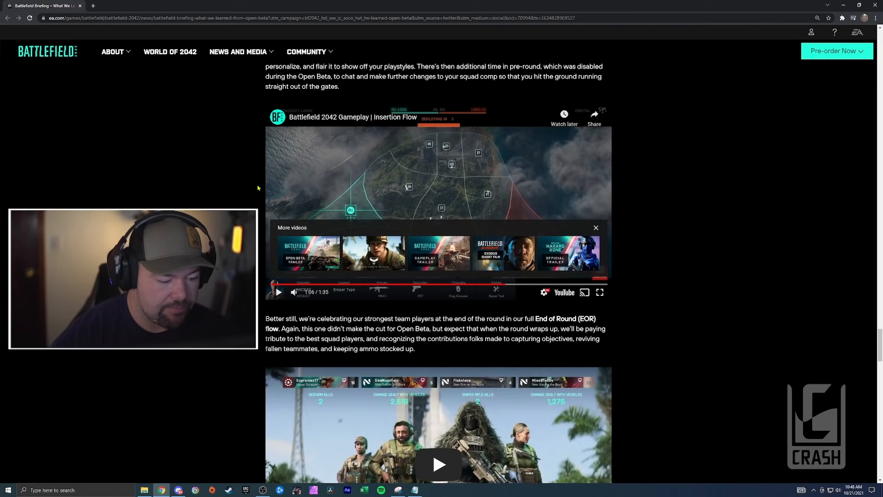
- Play the End of Round gameplay video to about 0:48, then continue to the More Things We Heard From You section
{"action": "scroll", "scroll_direction": "down", "scroll_amount": 3}
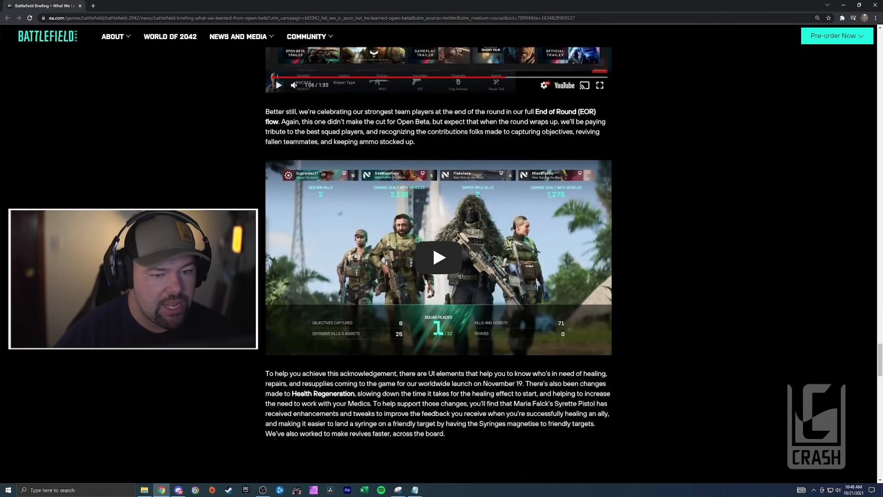
{"action": "scroll", "scroll_direction": "down", "scroll_amount": 3}
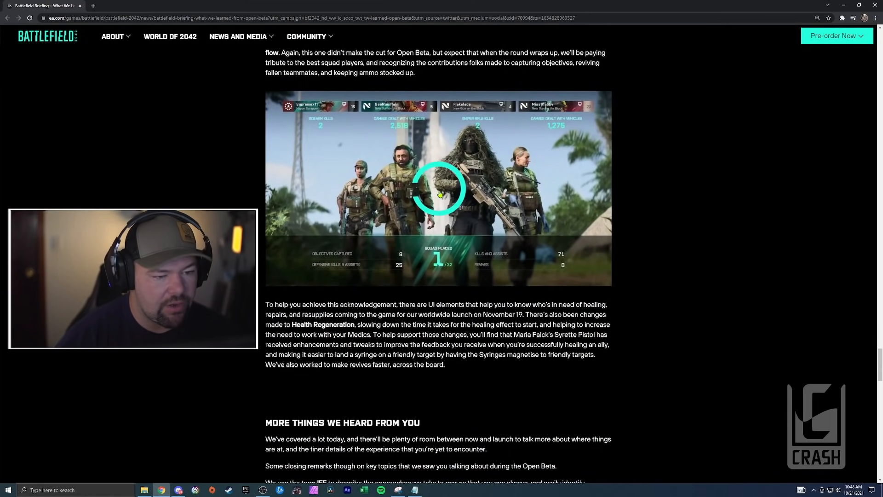
{"action": "left_click", "coordinate": [438, 189]}
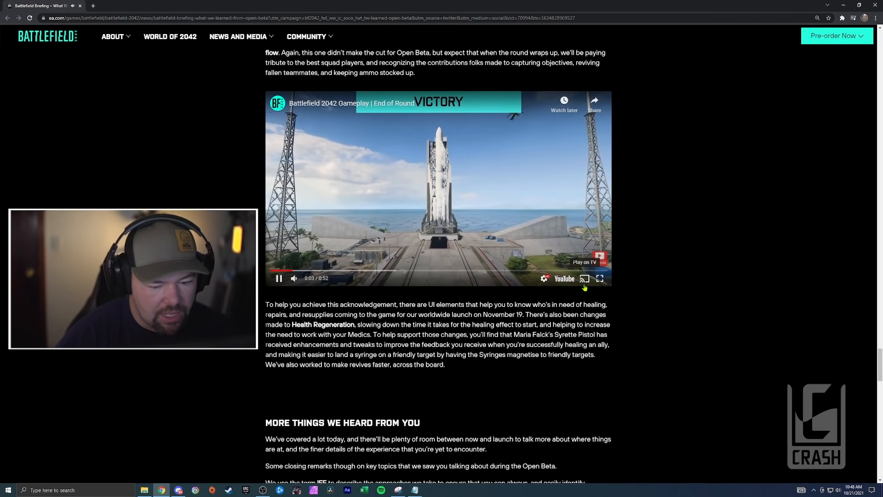
{"action": "left_click", "coordinate": [600, 278]}
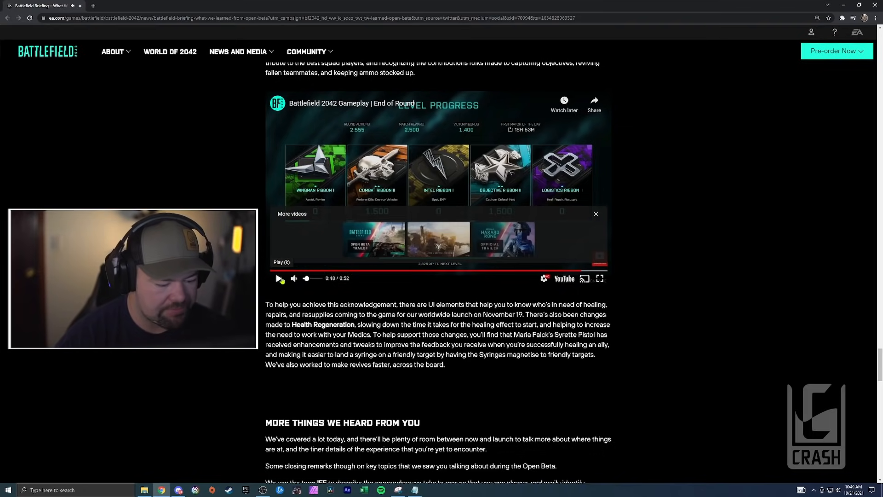
{"action": "scroll", "scroll_direction": "down", "scroll_amount": 3}
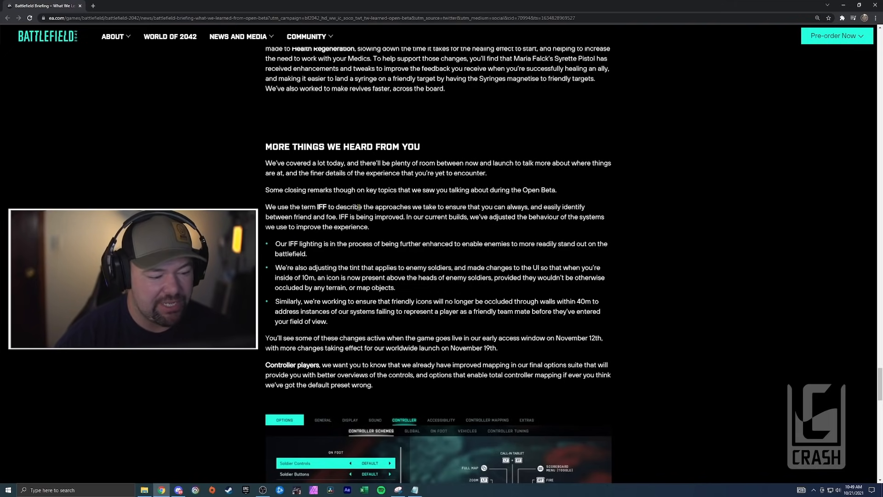
- Scroll to the IFF improvements and controller-mapping paragraphs with the controller options screenshot
{"action": "scroll", "scroll_direction": "down", "scroll_amount": 3}
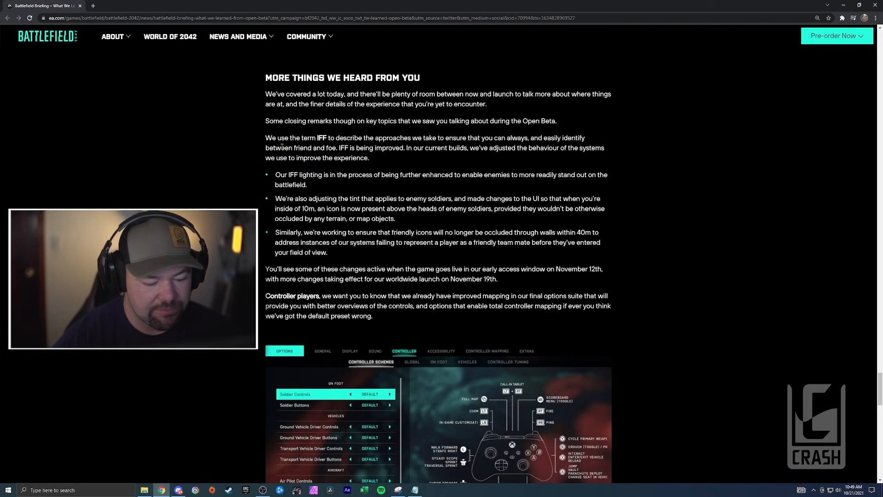
- Scroll past the Aim Assist, Text Chat, VOIP and Cross Platform invites paragraphs to the social invitations screenshot
{"action": "scroll", "scroll_direction": "down", "scroll_amount": 3}
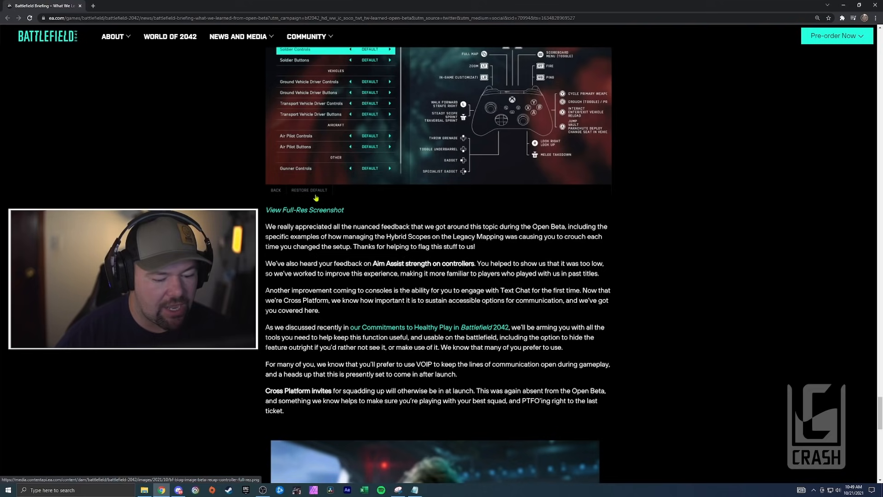
{"action": "scroll", "scroll_direction": "down", "scroll_amount": 3}
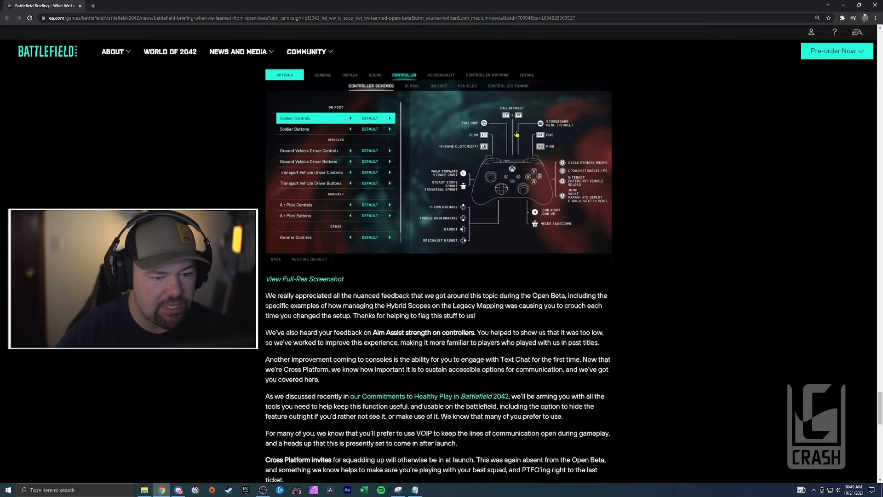
{"action": "scroll", "scroll_direction": "down", "scroll_amount": 3}
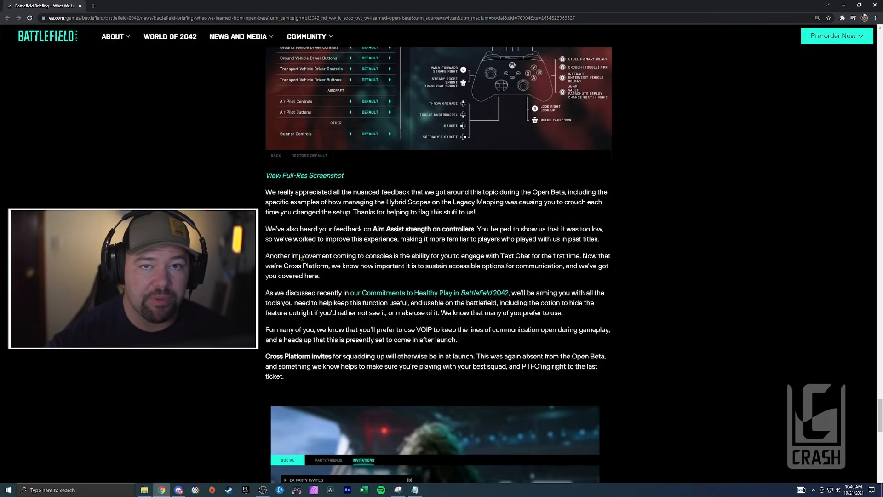
{"action": "scroll", "scroll_direction": "down", "scroll_amount": 3}
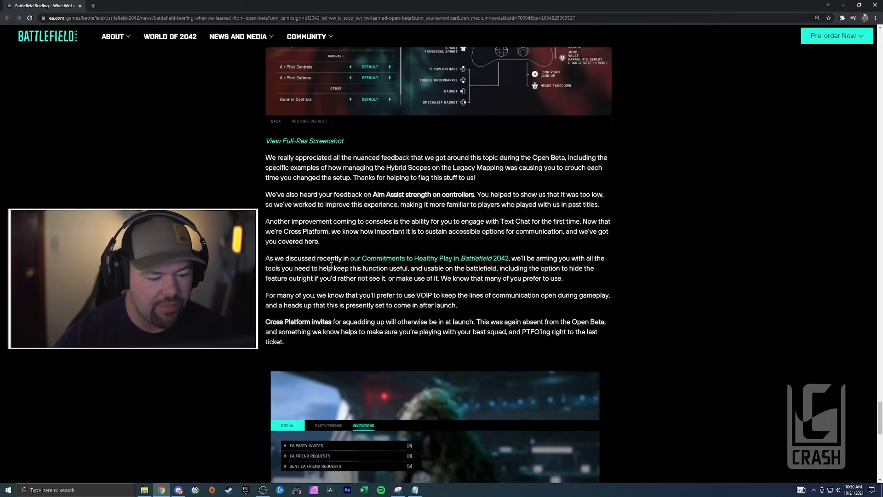
{"action": "scroll", "scroll_direction": "down", "scroll_amount": 3}
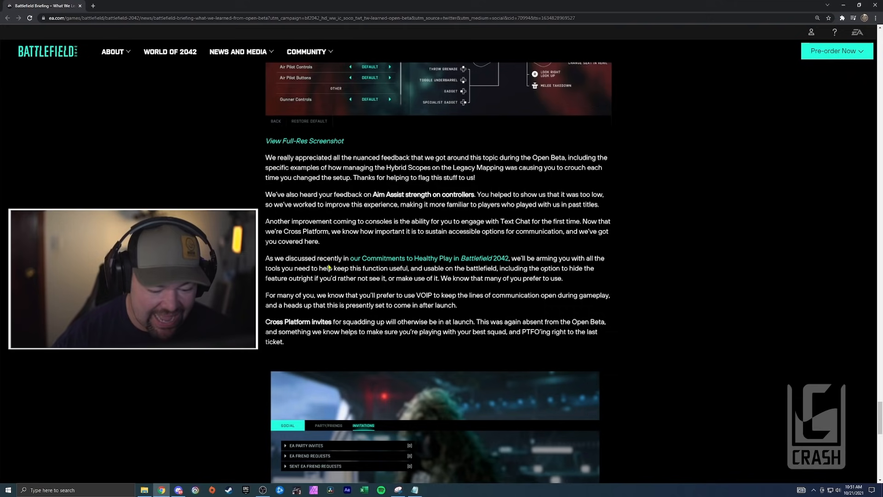
{"action": "scroll", "scroll_direction": "down", "scroll_amount": 3}
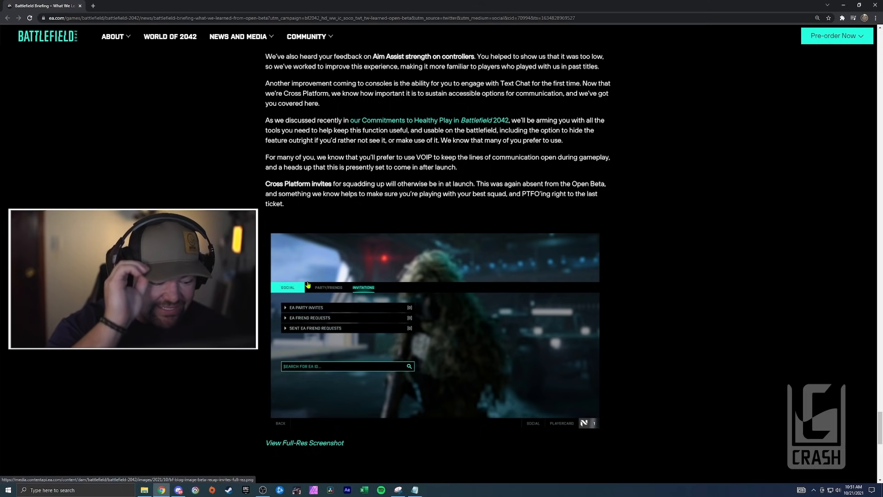
- Scroll to the article's closing 'That's all for today' message and Join The Discussion link
{"action": "scroll", "scroll_direction": "down", "scroll_amount": 3}
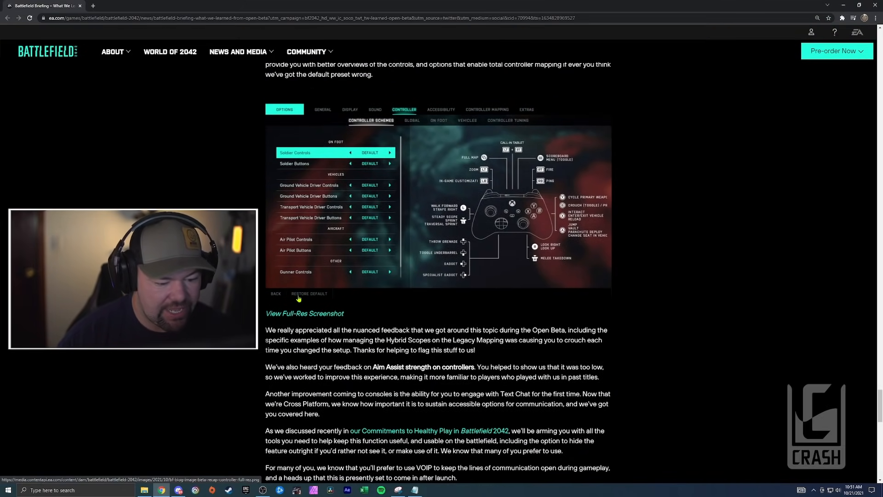
{"action": "scroll", "scroll_direction": "down", "scroll_amount": 3}
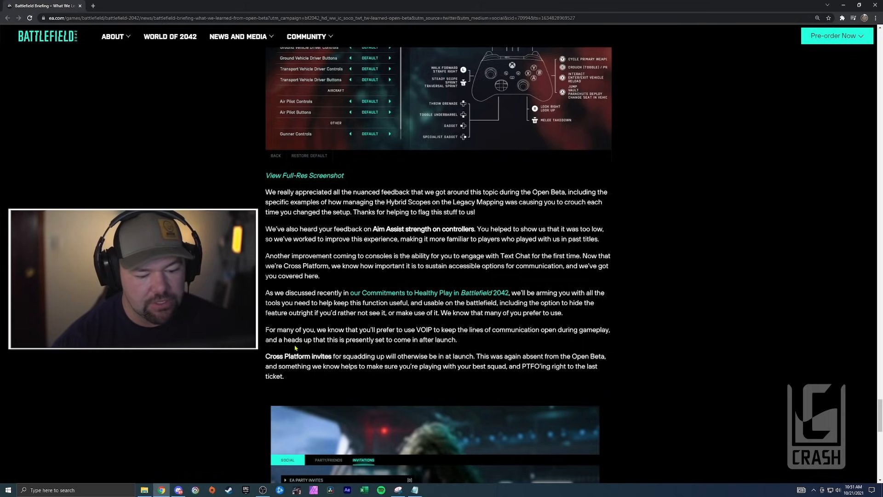
{"action": "scroll", "scroll_direction": "down", "scroll_amount": 3}
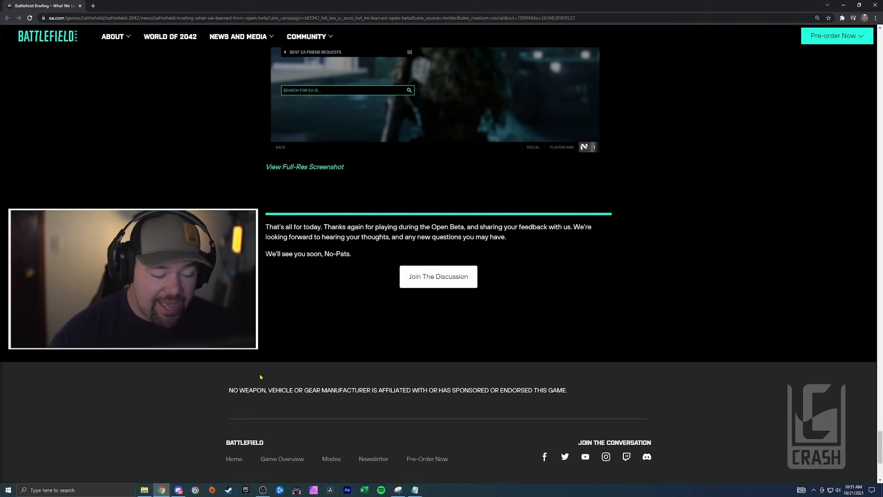